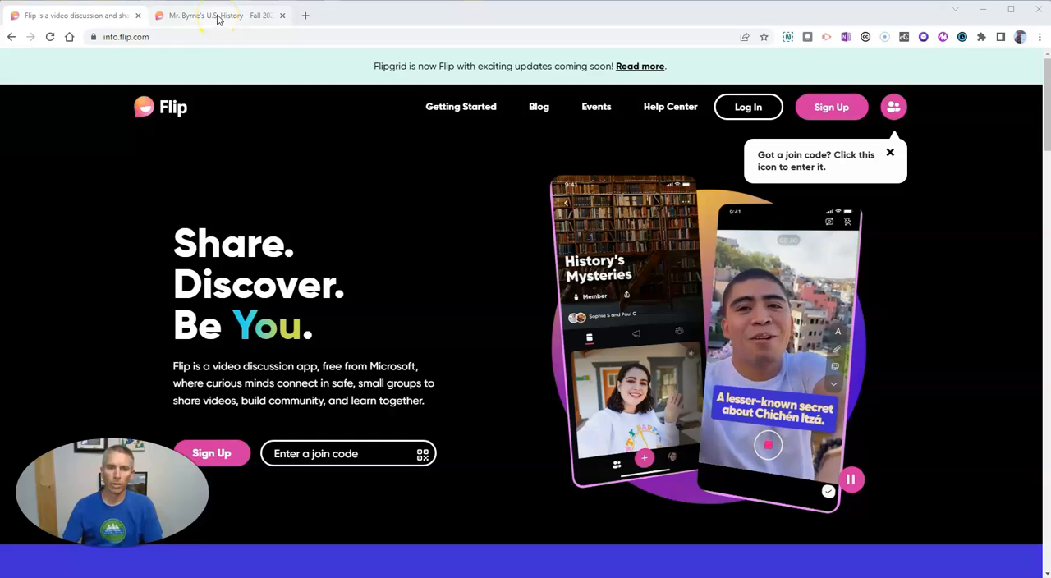
- Return to the Flip admin tab and open Mr. Byrne's U.S. History – Fall 2022 group
{"action": "left_click", "coordinate": [220, 14]}
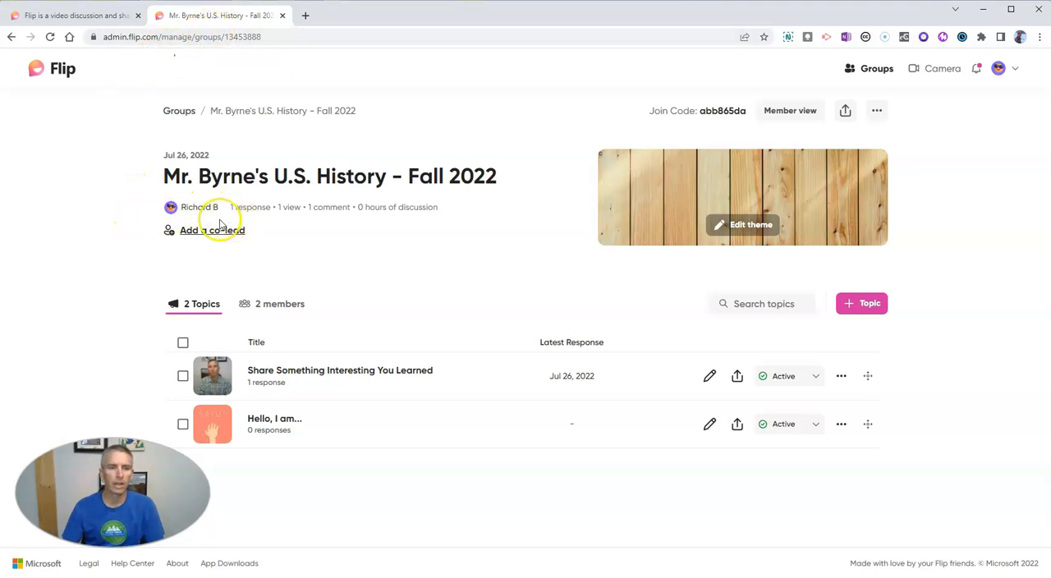
{"action": "mouse_move", "coordinate": [255, 176]}
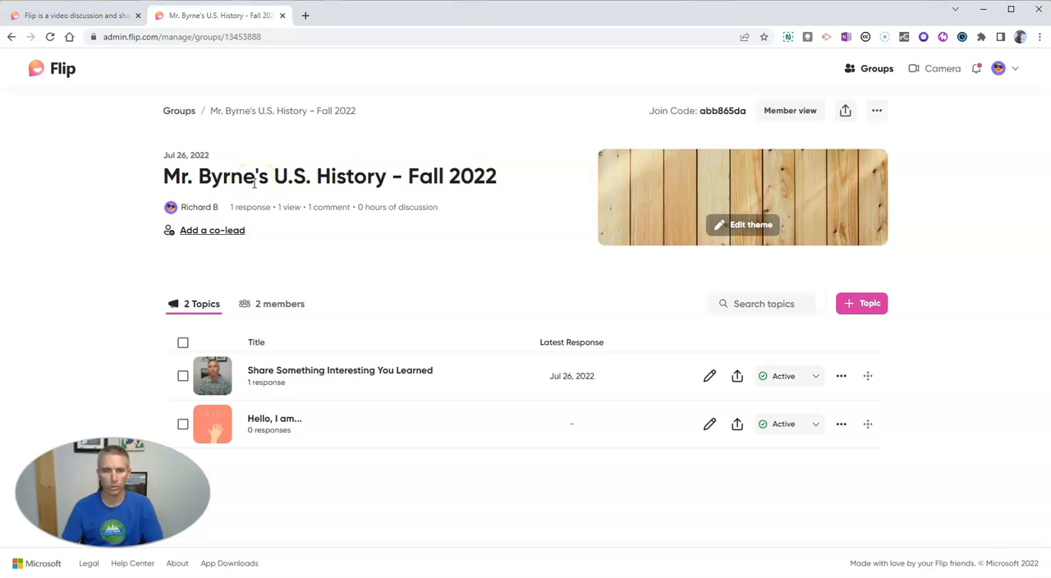
{"action": "mouse_move", "coordinate": [280, 241]}
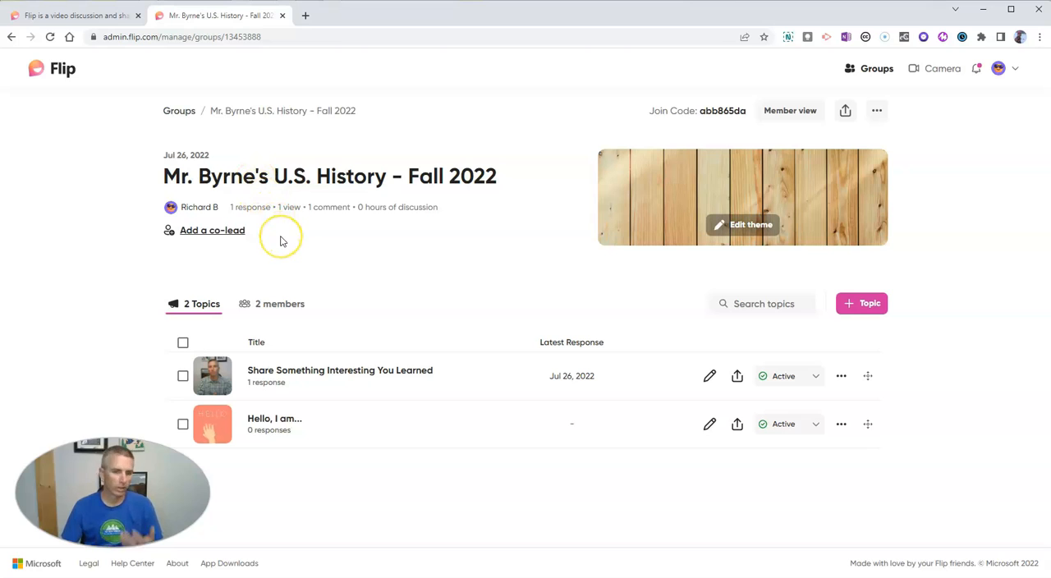
{"action": "mouse_move", "coordinate": [253, 246]}
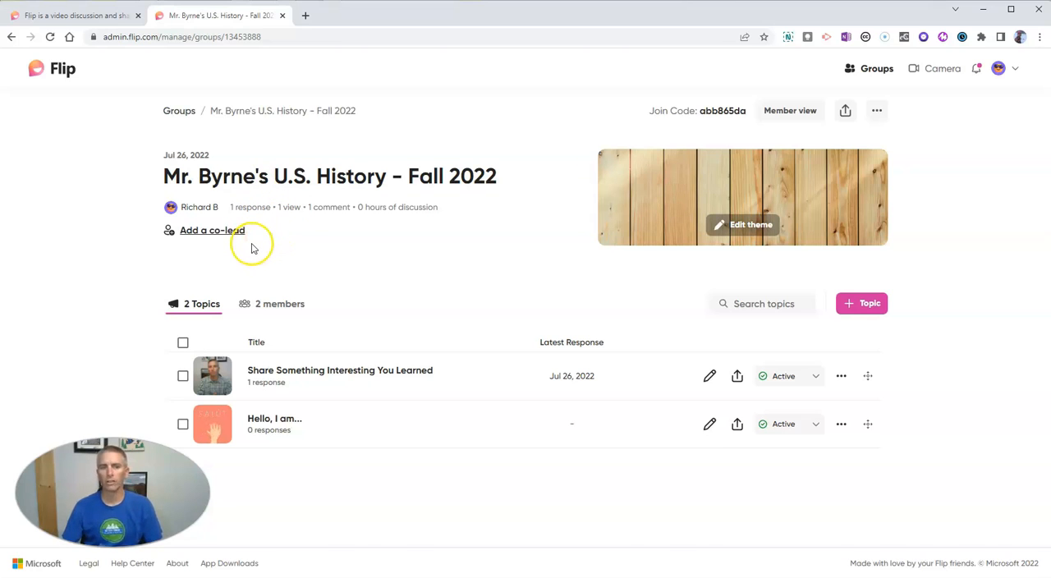
{"action": "mouse_move", "coordinate": [275, 220]}
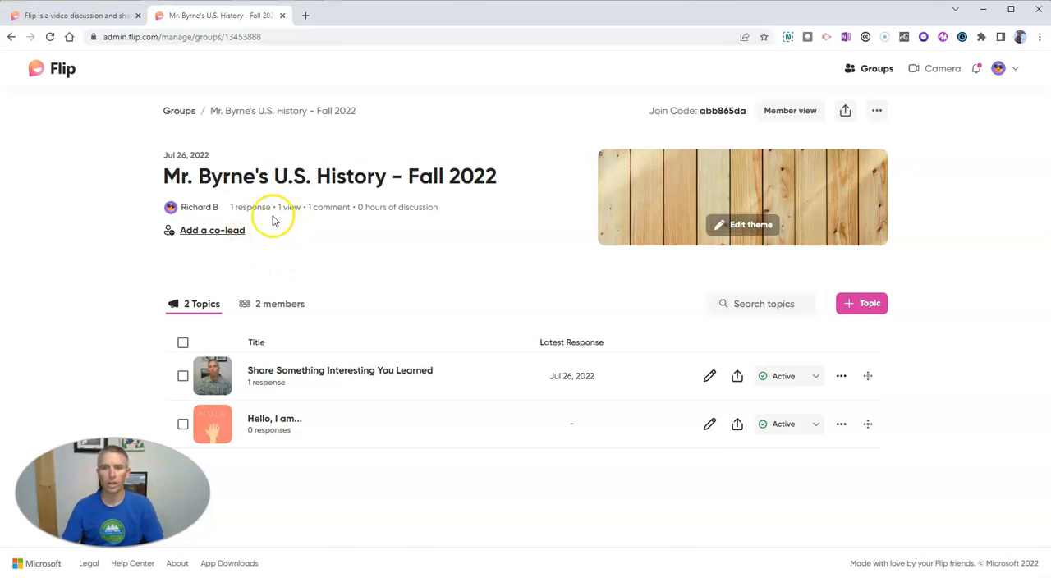
{"action": "mouse_move", "coordinate": [218, 157]}
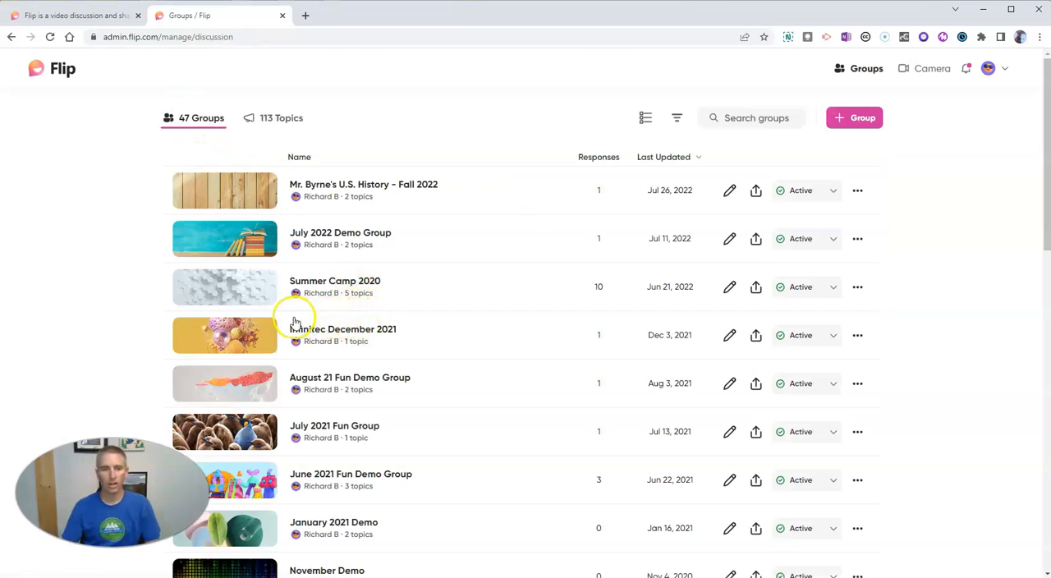
{"action": "mouse_move", "coordinate": [374, 187]}
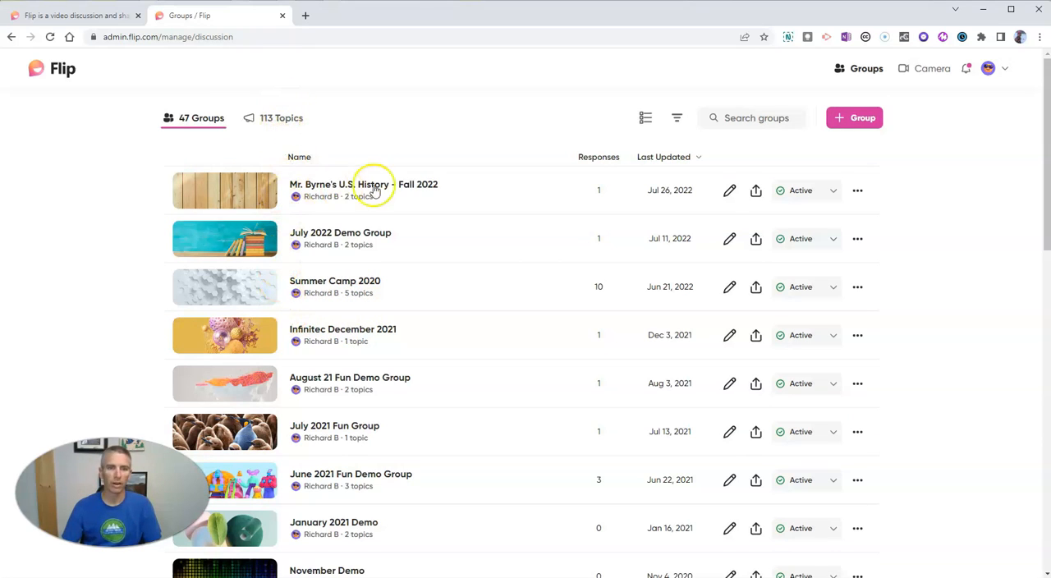
{"action": "left_click", "coordinate": [363, 184]}
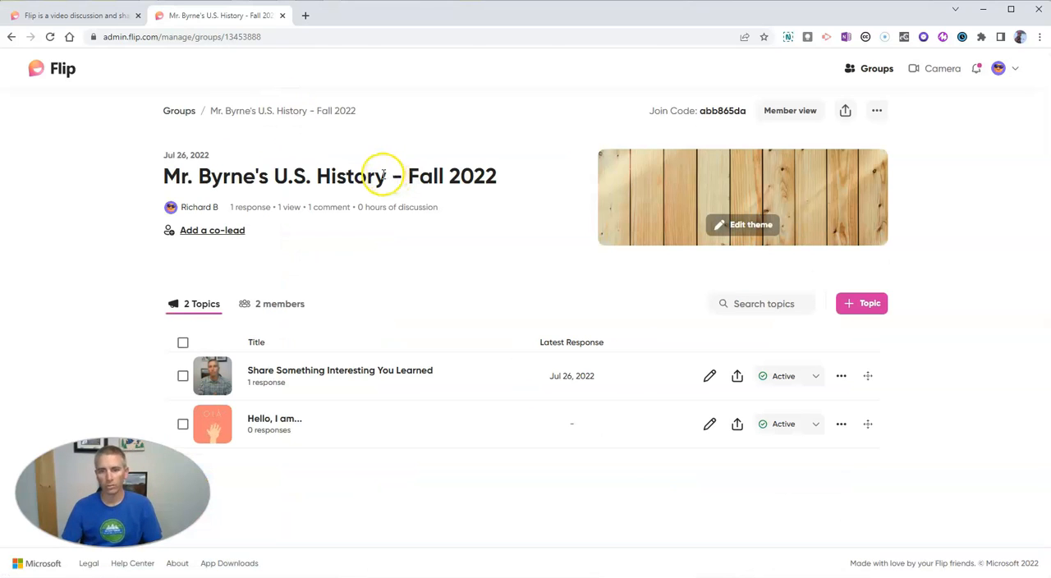
{"action": "mouse_move", "coordinate": [528, 219]}
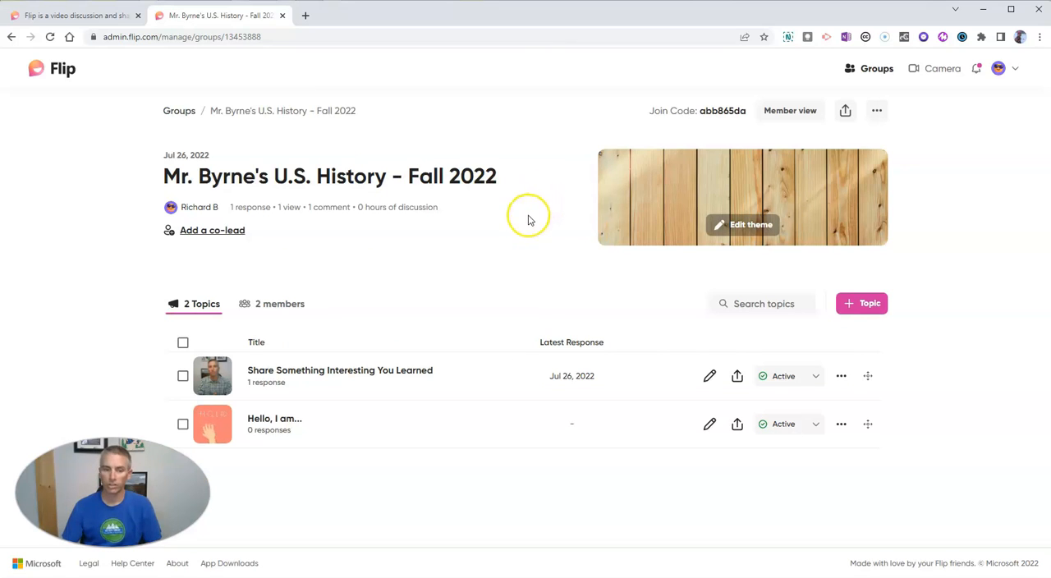
- Start a new topic titled 'Draw a timeline' with description 'Create a short timeline video.'
{"action": "left_click", "coordinate": [862, 303]}
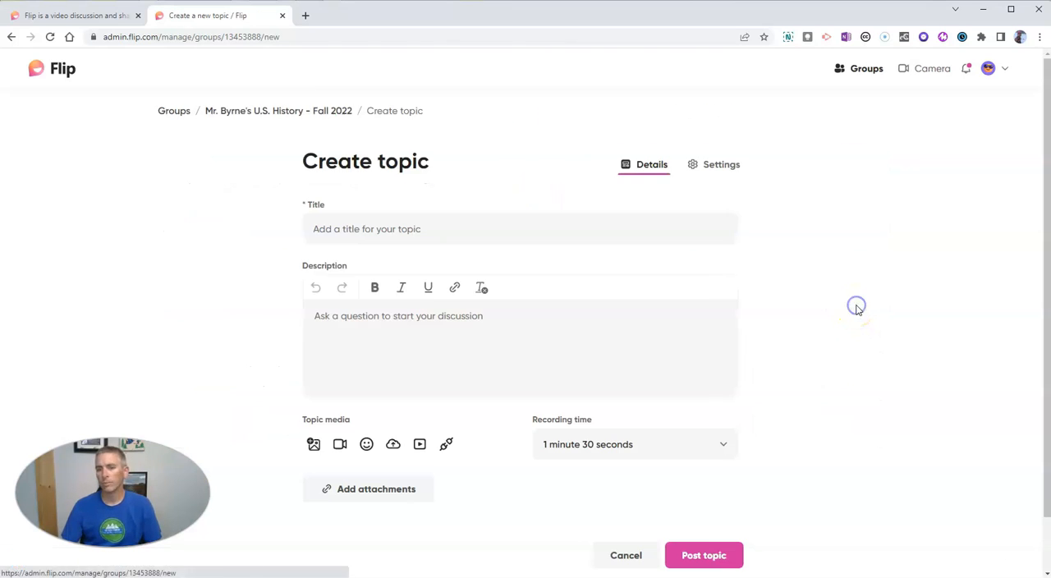
{"action": "left_click", "coordinate": [520, 228]}
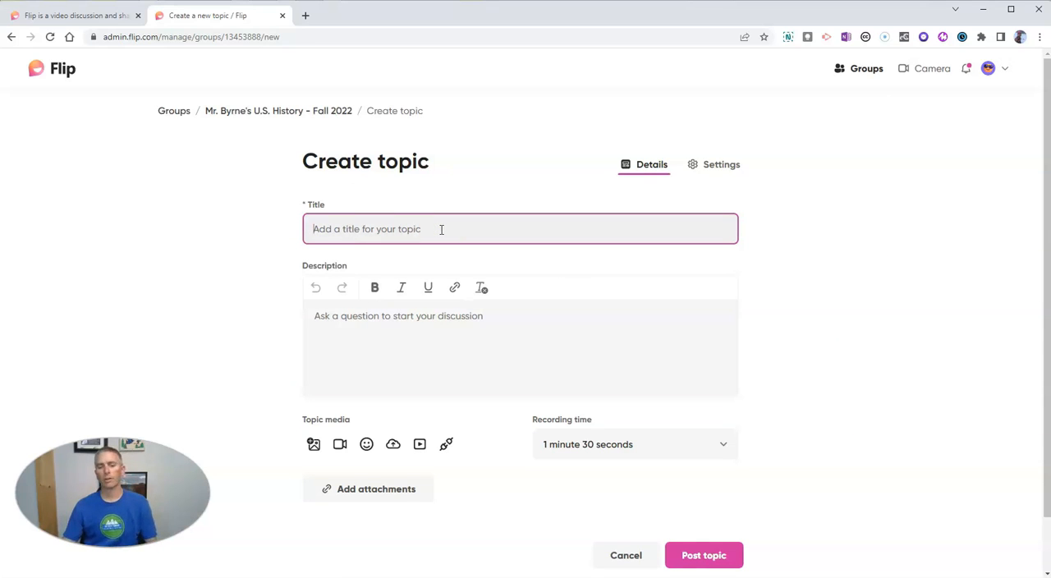
{"action": "type", "text": "D"}
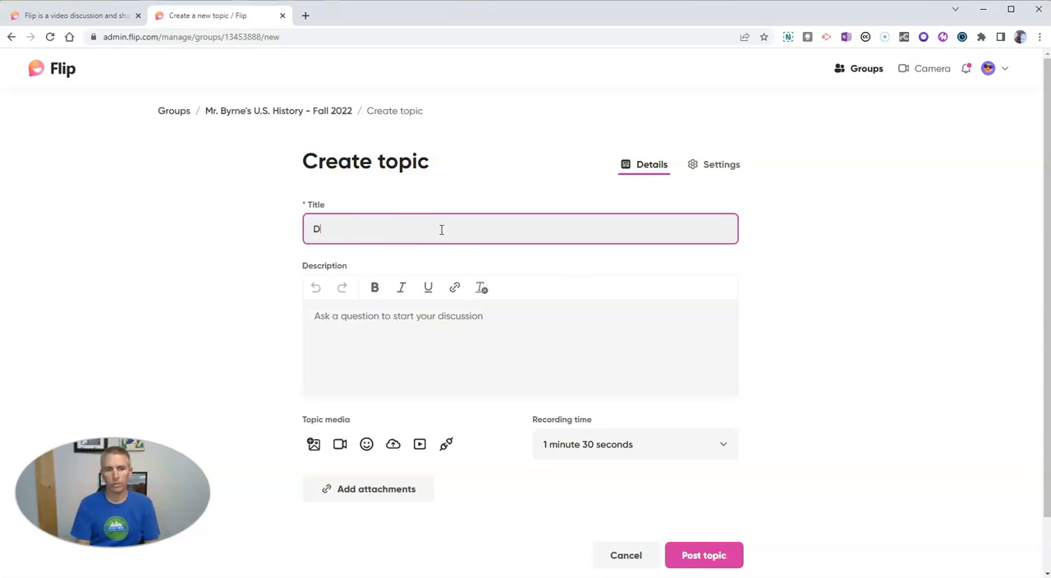
{"action": "type", "text": "raw a timeline"}
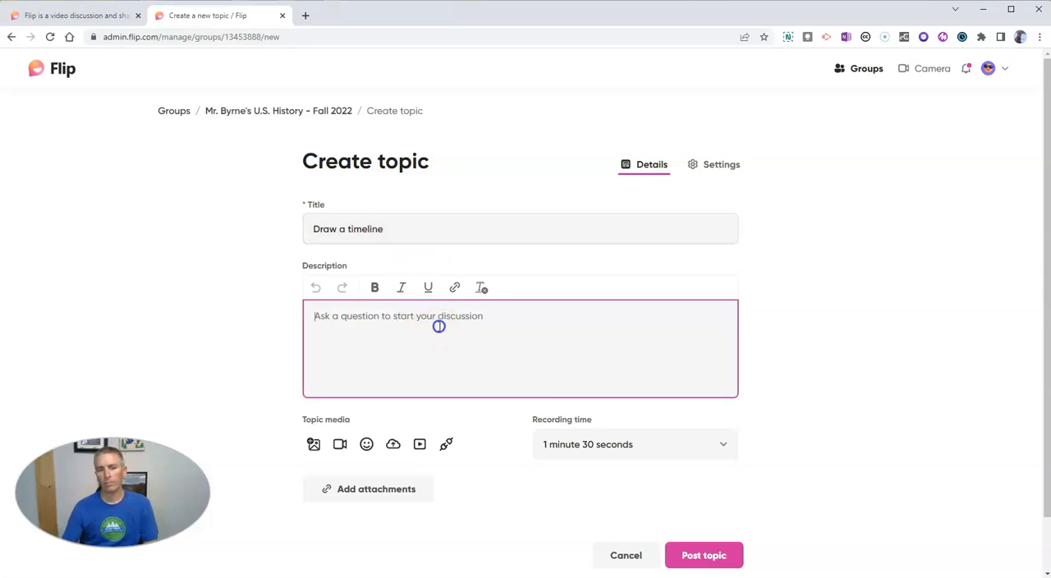
{"action": "type", "text": "Crete a short timeline video."}
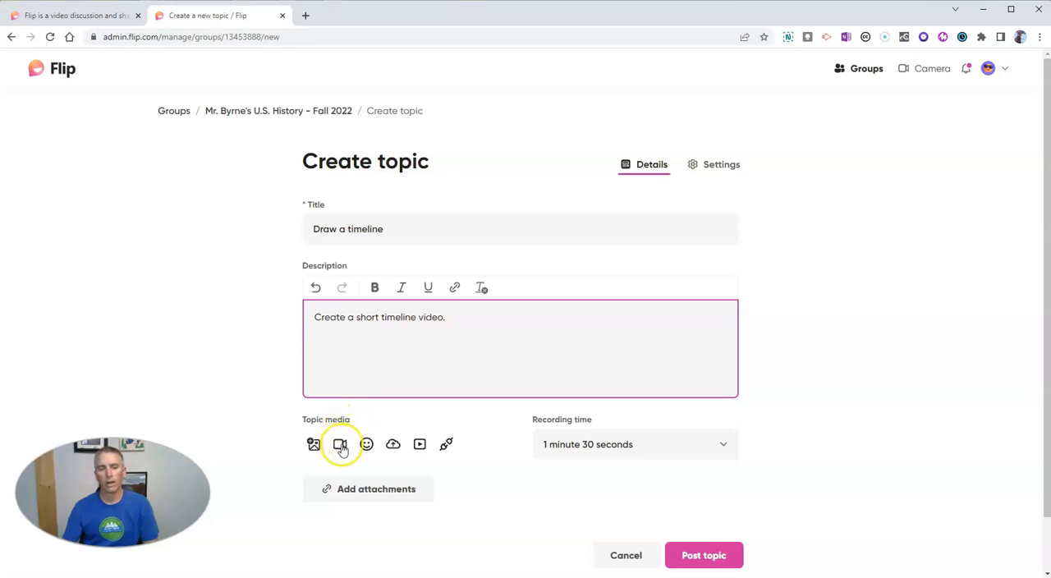
{"action": "mouse_move", "coordinate": [340, 444]}
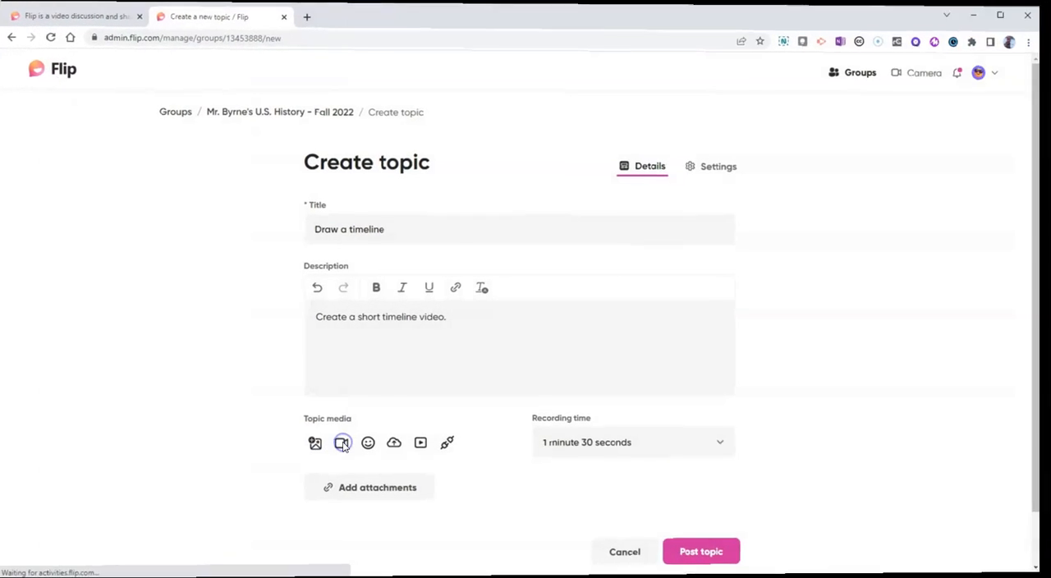
- Set the topic recorder to a white board split screen with the camera at about 32%
{"action": "left_click", "coordinate": [342, 442]}
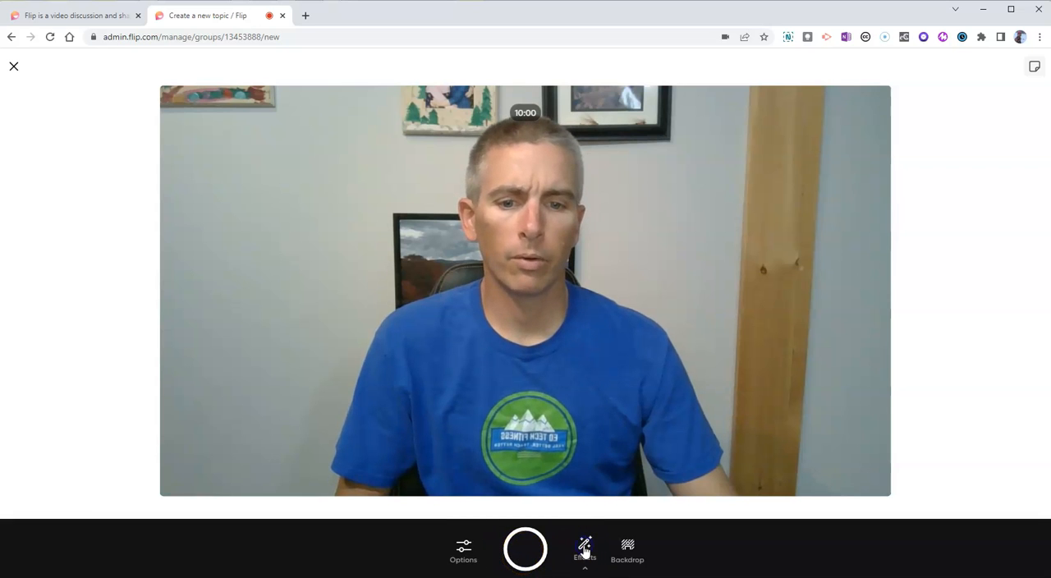
{"action": "left_click", "coordinate": [585, 548]}
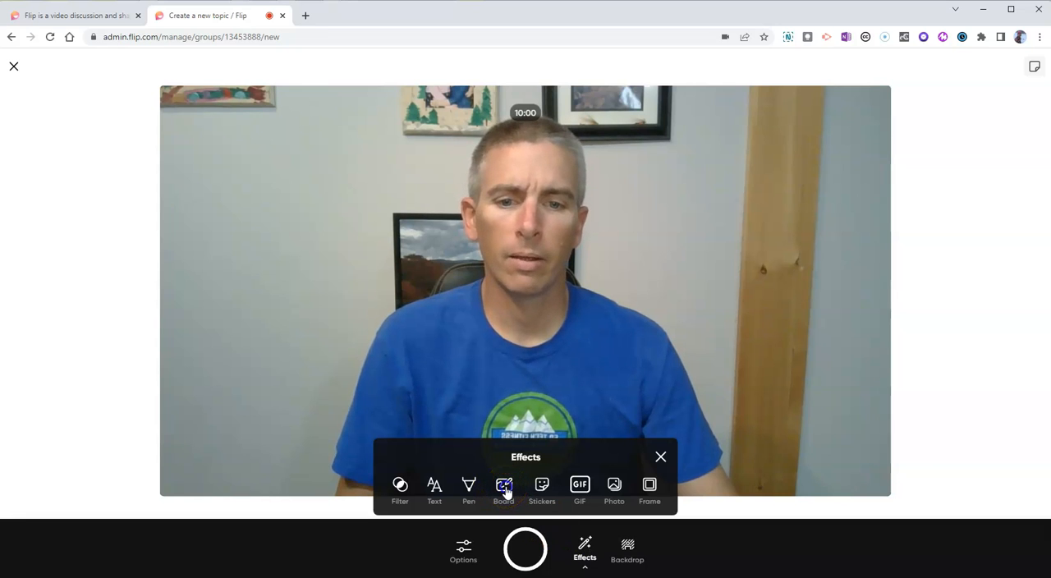
{"action": "left_click", "coordinate": [503, 489]}
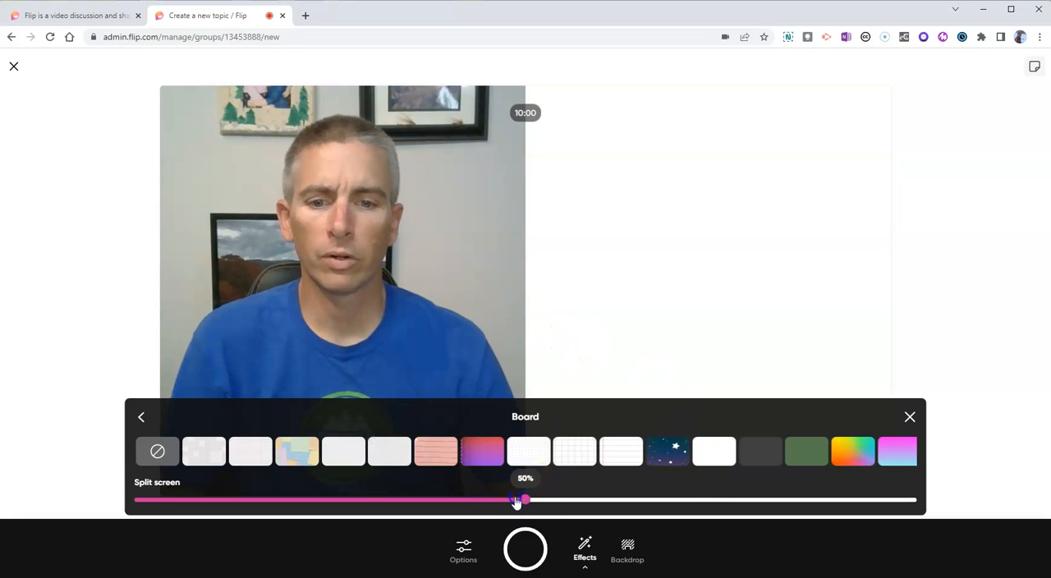
{"action": "left_click_drag", "start_coordinate": [525, 500], "coordinate": [393, 500]}
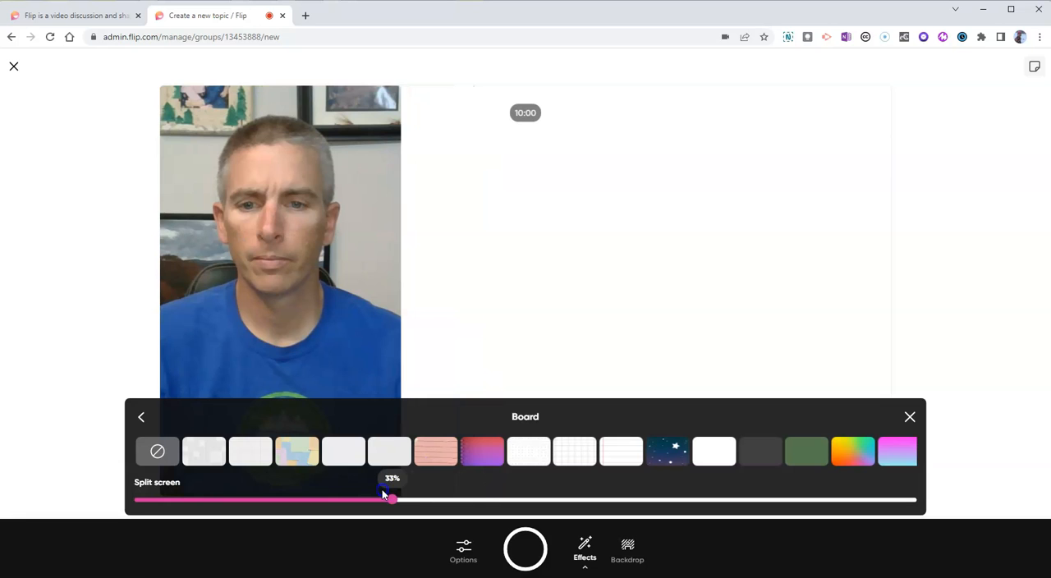
{"action": "left_click_drag", "start_coordinate": [392, 498], "coordinate": [383, 499]}
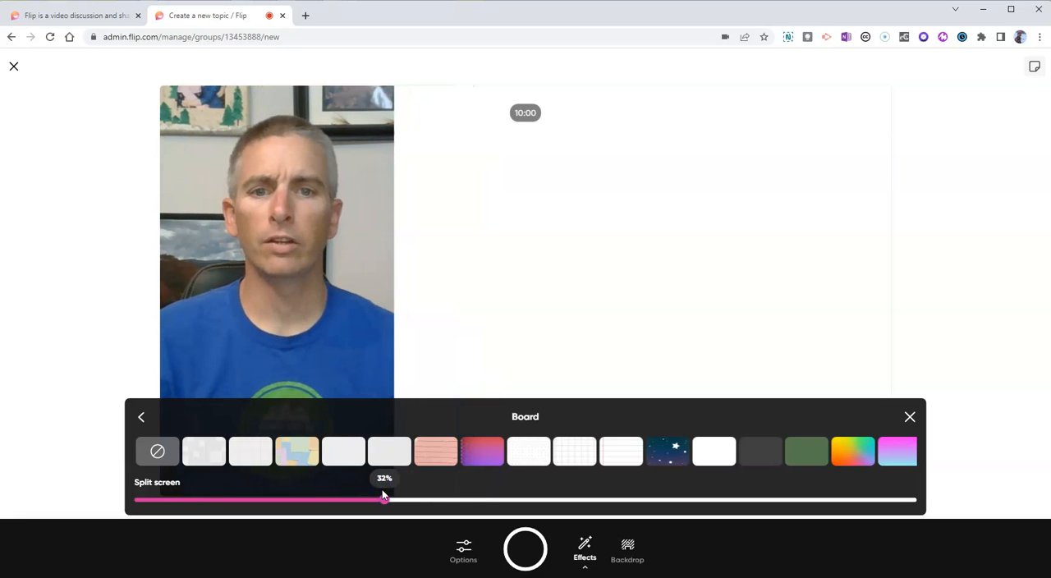
{"action": "left_click", "coordinate": [910, 416]}
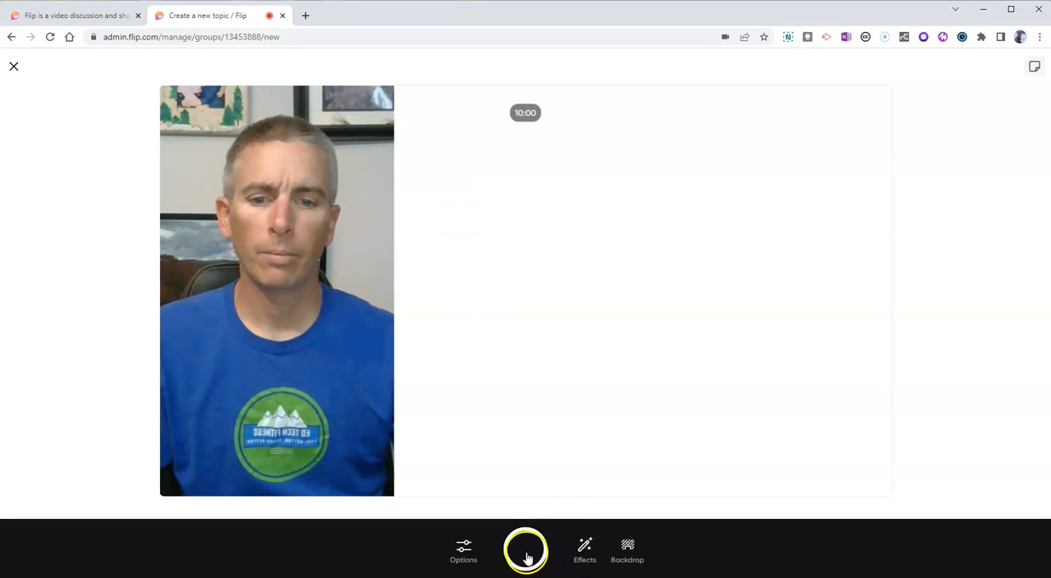
- Start recording the whiteboard topic video and bring up the Effects list
{"action": "left_click", "coordinate": [525, 550]}
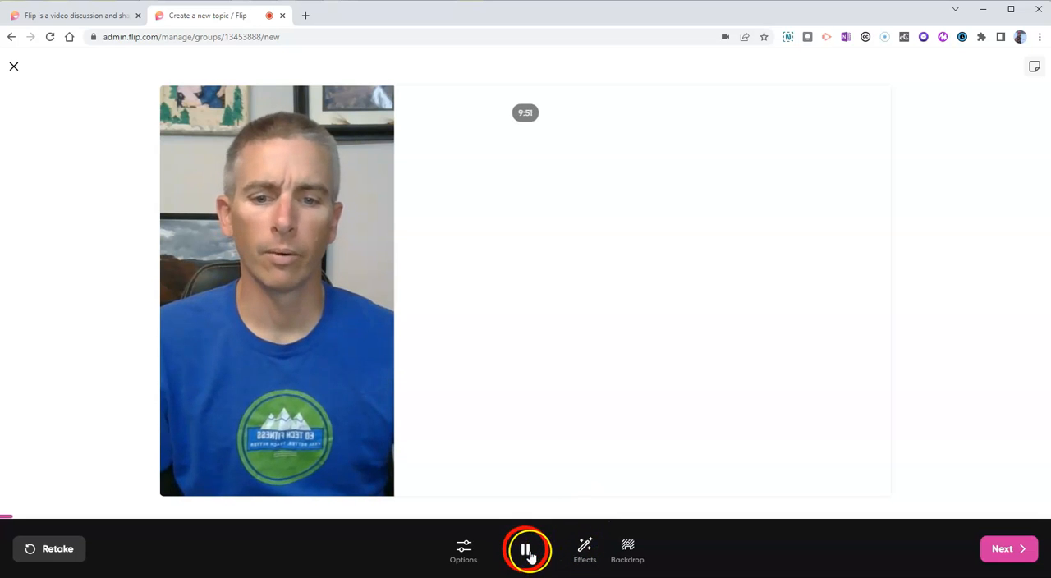
{"action": "left_click", "coordinate": [584, 549]}
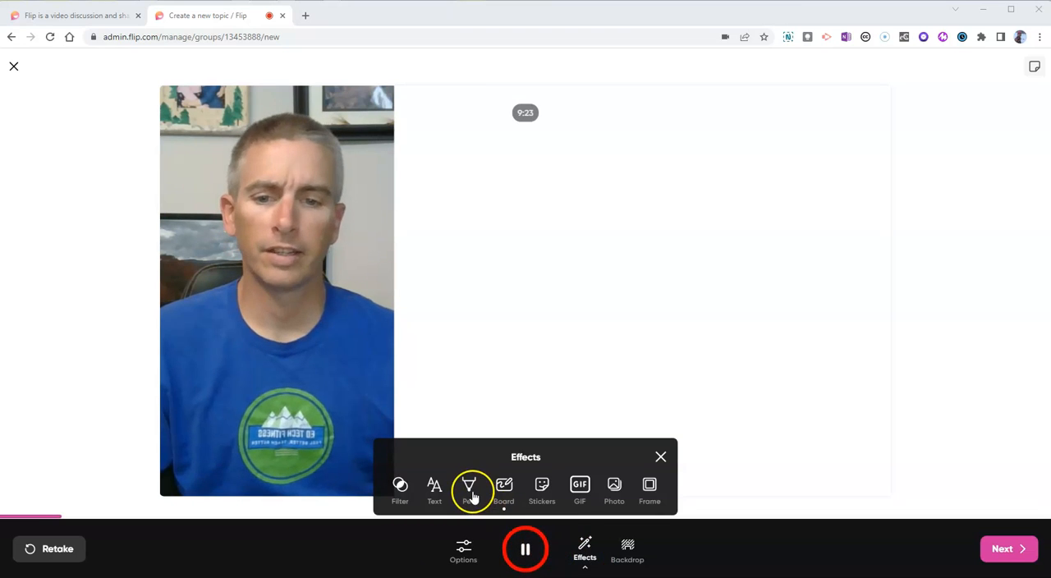
- Draw a long blue timeline across the board with an 11px pen
{"action": "left_click", "coordinate": [469, 485]}
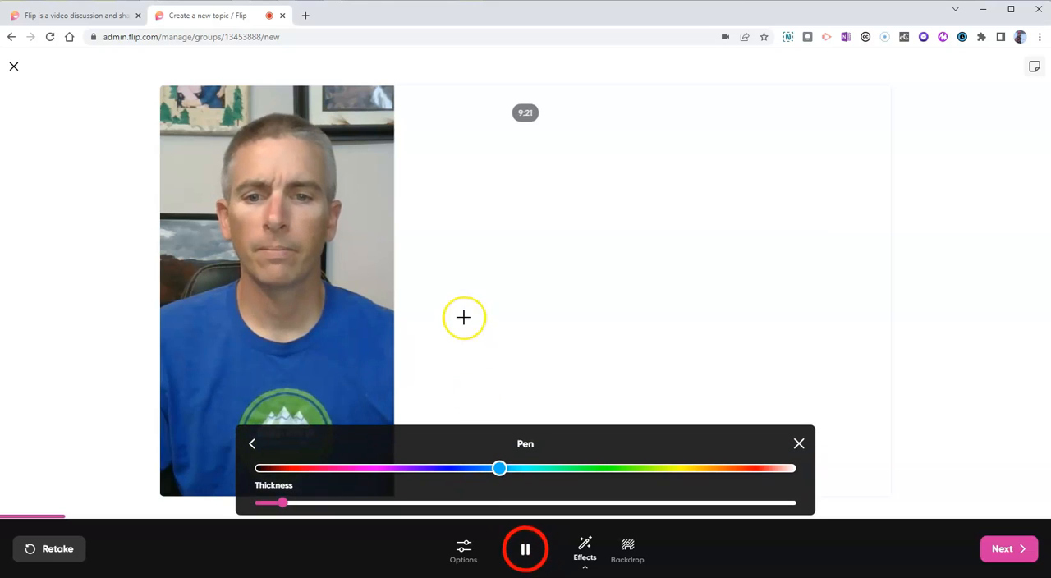
{"action": "left_click_drag", "start_coordinate": [499, 468], "coordinate": [467, 468]}
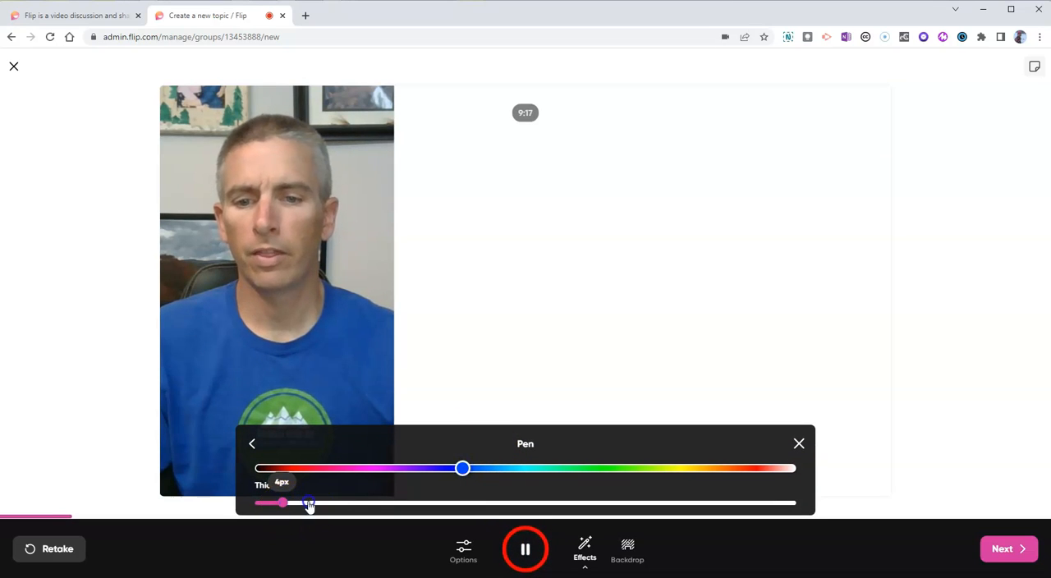
{"action": "left_click_drag", "start_coordinate": [283, 503], "coordinate": [346, 503]}
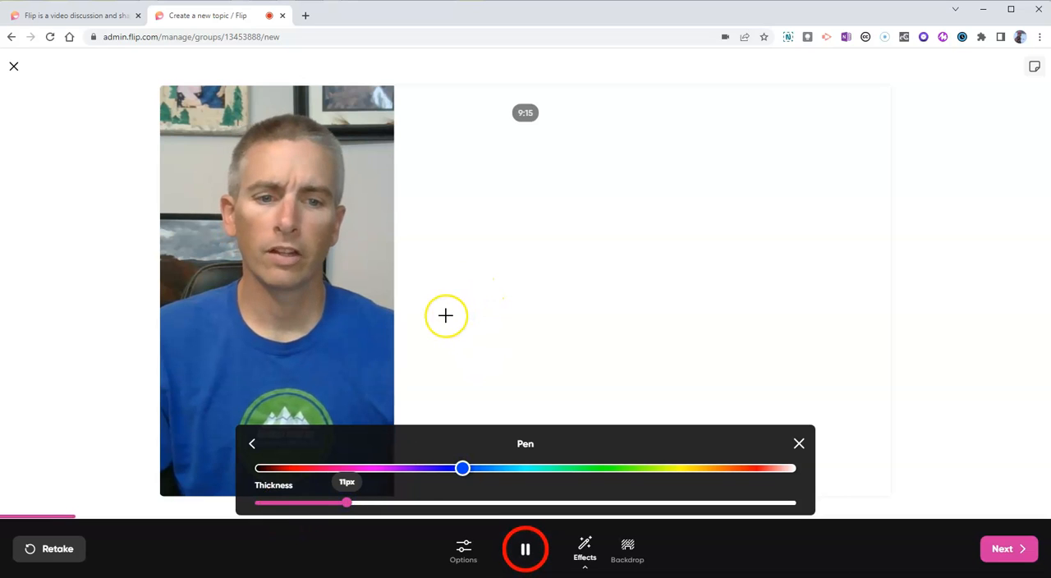
{"action": "left_click_drag", "start_coordinate": [446, 316], "coordinate": [739, 321]}
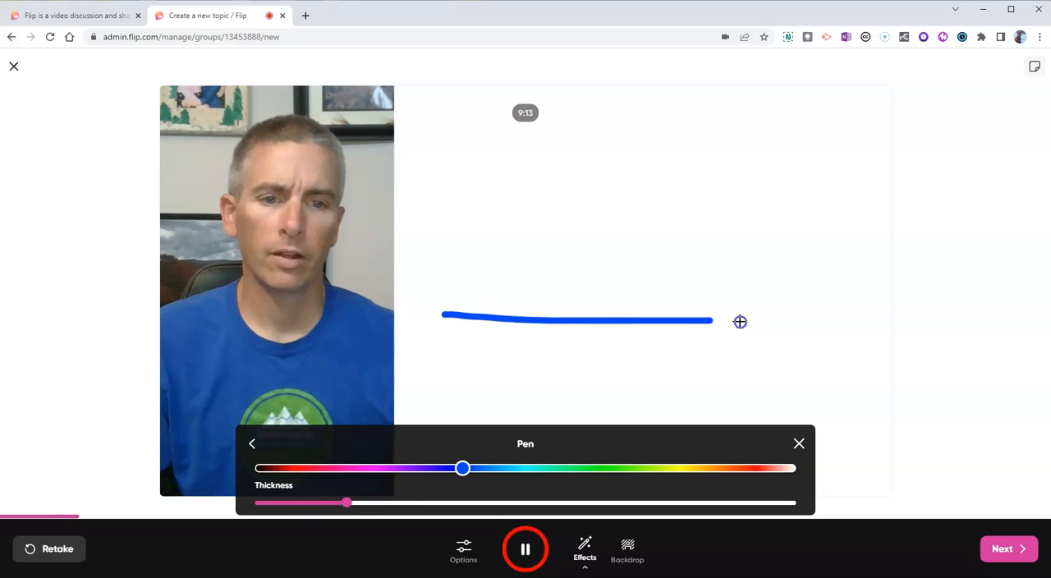
{"action": "left_click_drag", "start_coordinate": [713, 320], "coordinate": [874, 315]}
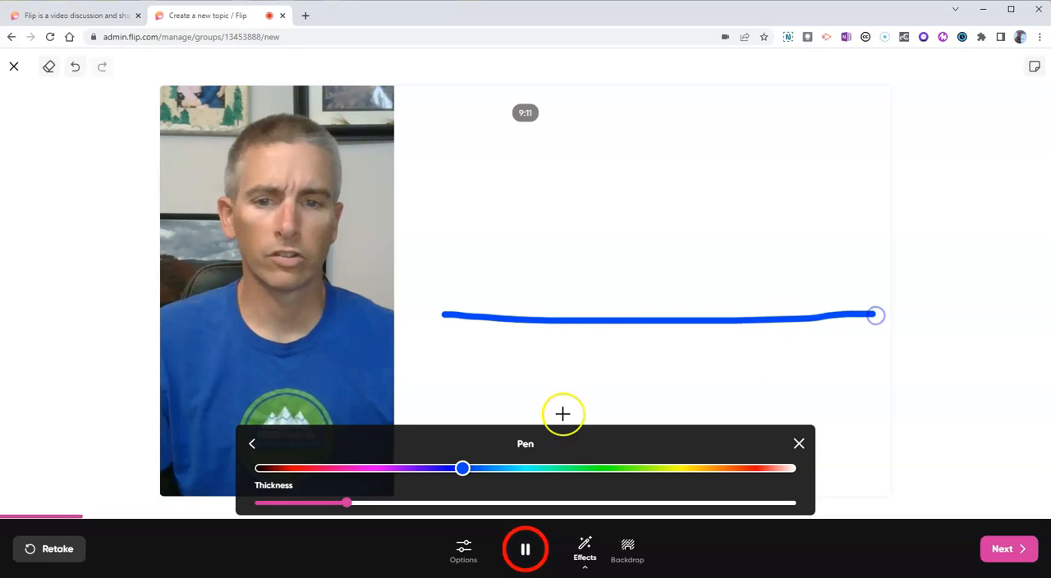
- Add two tick marks labelled 'event 1' and 'event 2' and close the pen settings
{"action": "left_click_drag", "start_coordinate": [468, 283], "coordinate": [468, 345]}
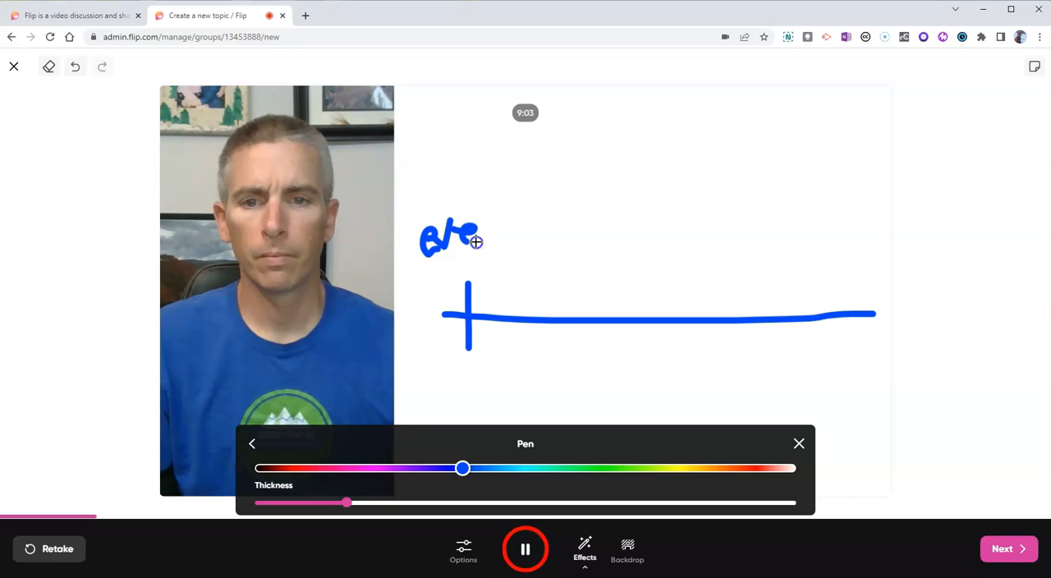
{"action": "left_click_drag", "start_coordinate": [485, 238], "coordinate": [506, 241]}
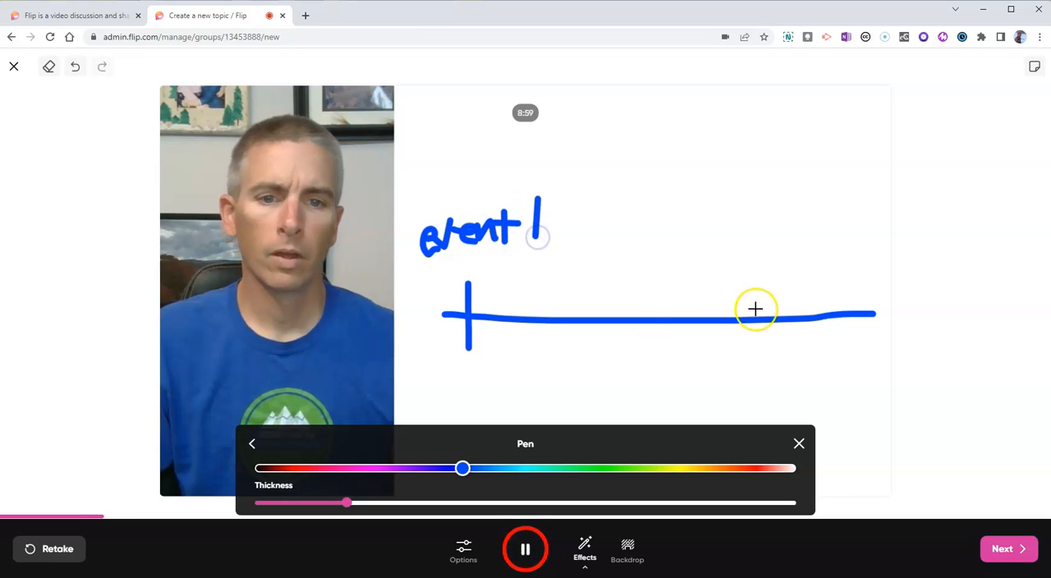
{"action": "left_click_drag", "start_coordinate": [732, 292], "coordinate": [736, 356]}
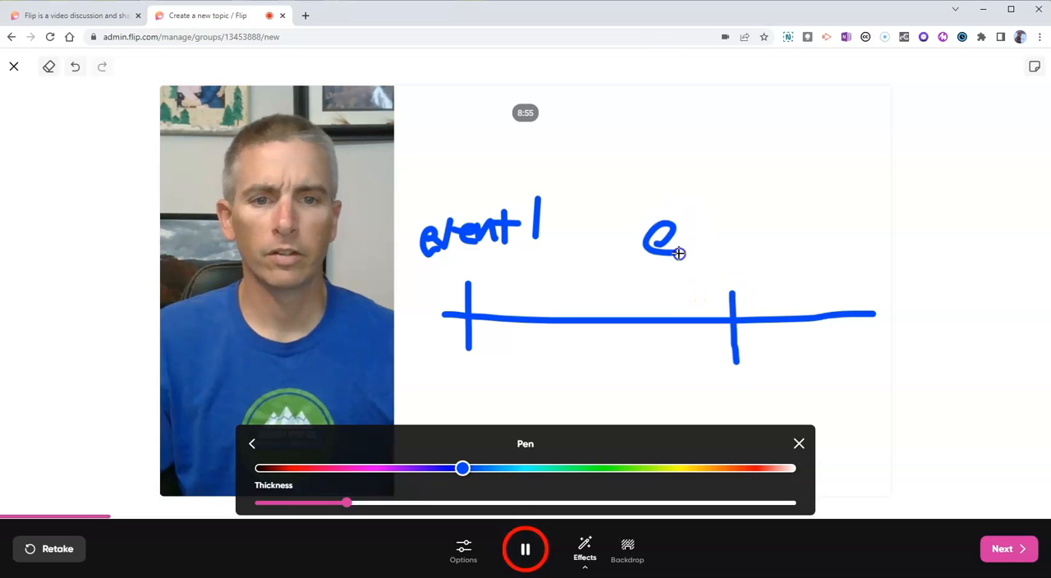
{"action": "left_click_drag", "start_coordinate": [677, 253], "coordinate": [714, 240]}
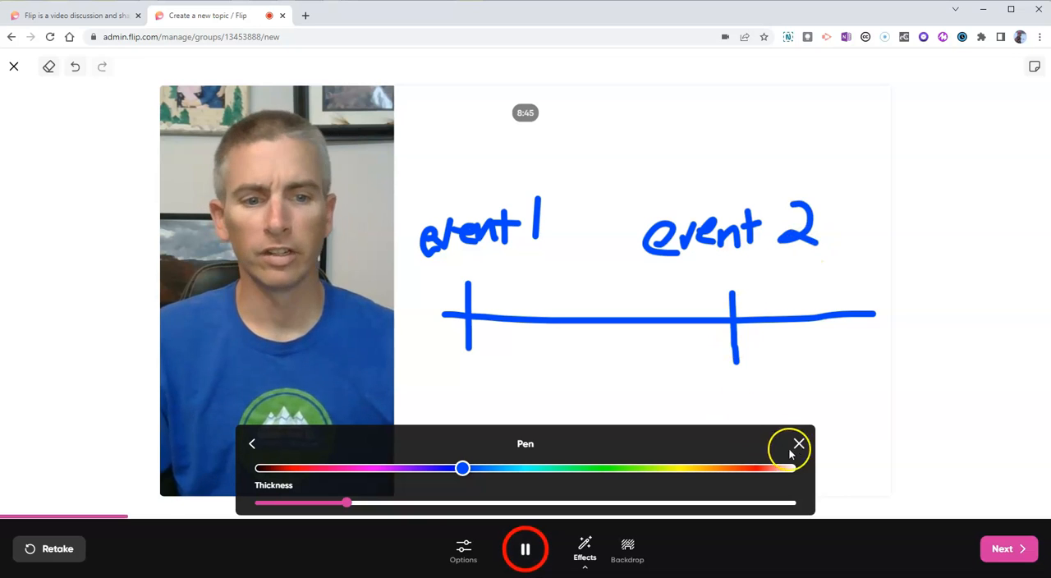
{"action": "left_click", "coordinate": [797, 443]}
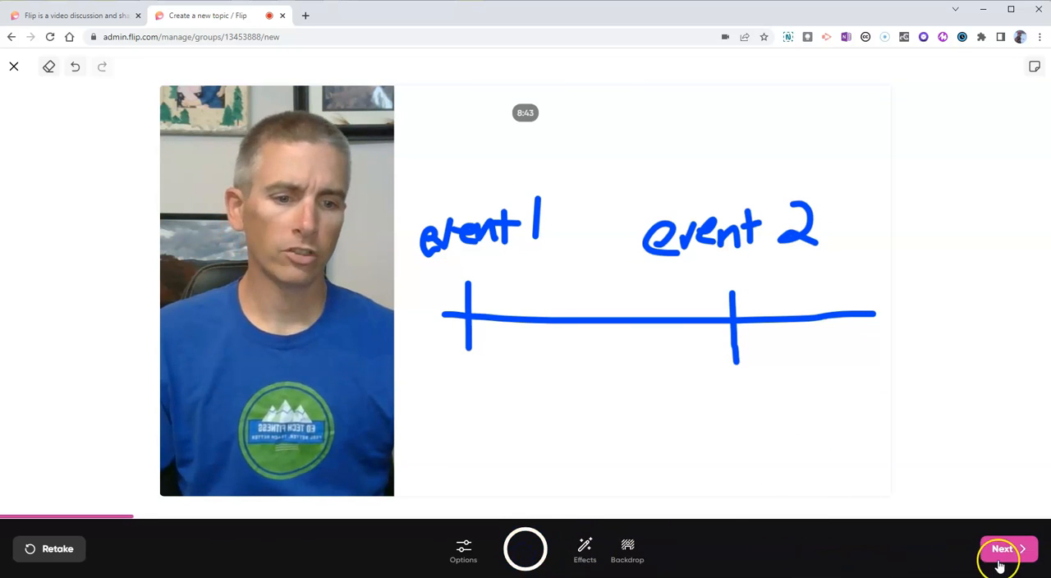
- Submit the recorded whiteboard video with its cover photo and post the 'Draw a timeline' topic
{"action": "left_click", "coordinate": [1002, 548]}
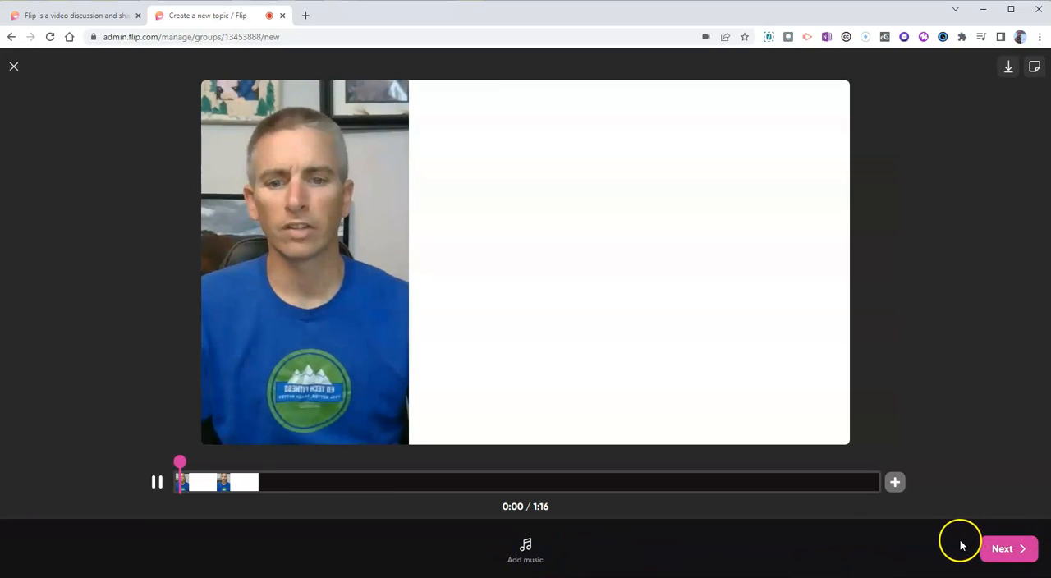
{"action": "left_click", "coordinate": [1008, 548]}
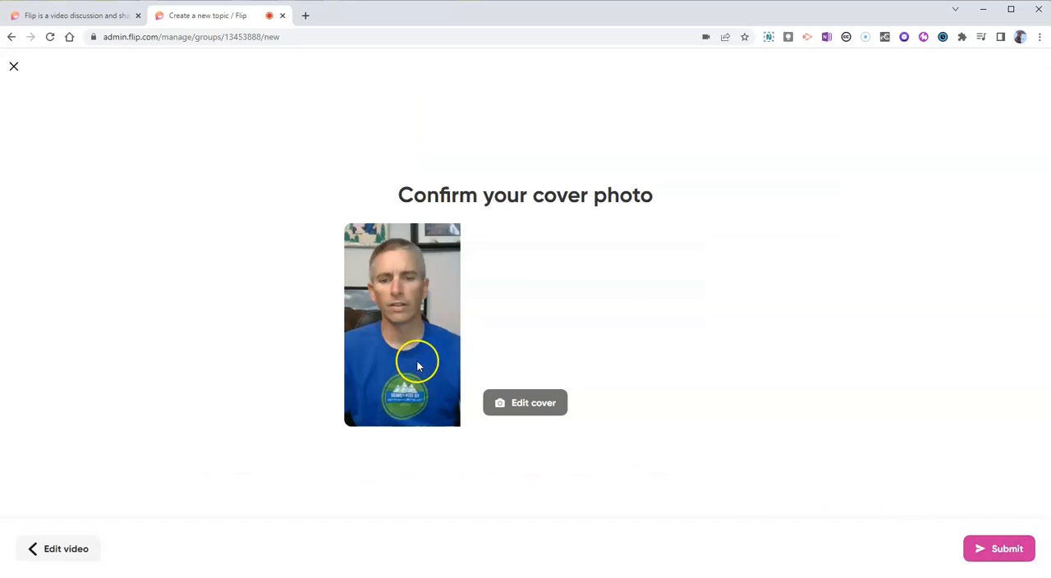
{"action": "left_click", "coordinate": [999, 548]}
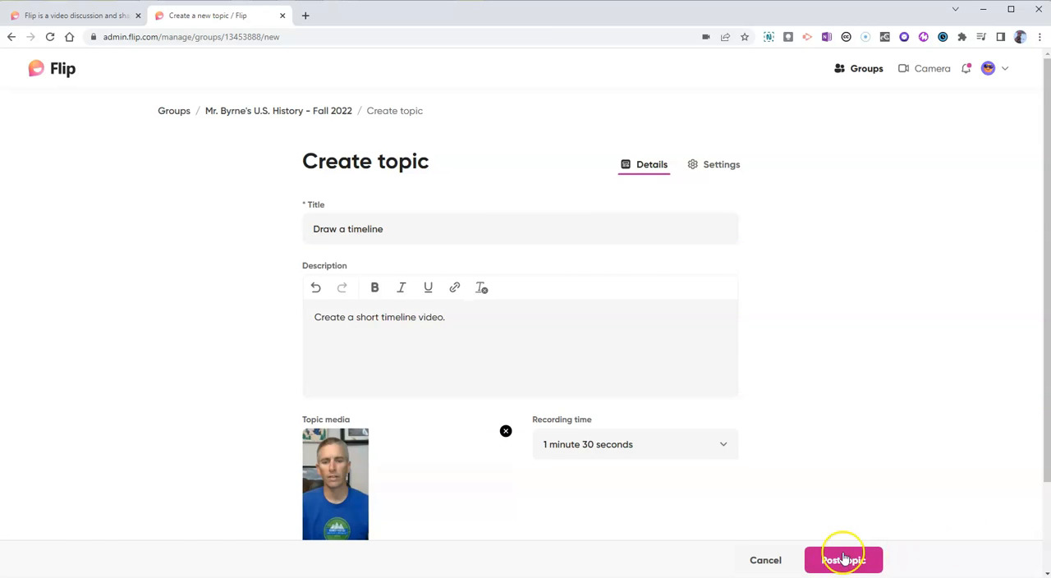
{"action": "left_click", "coordinate": [843, 559]}
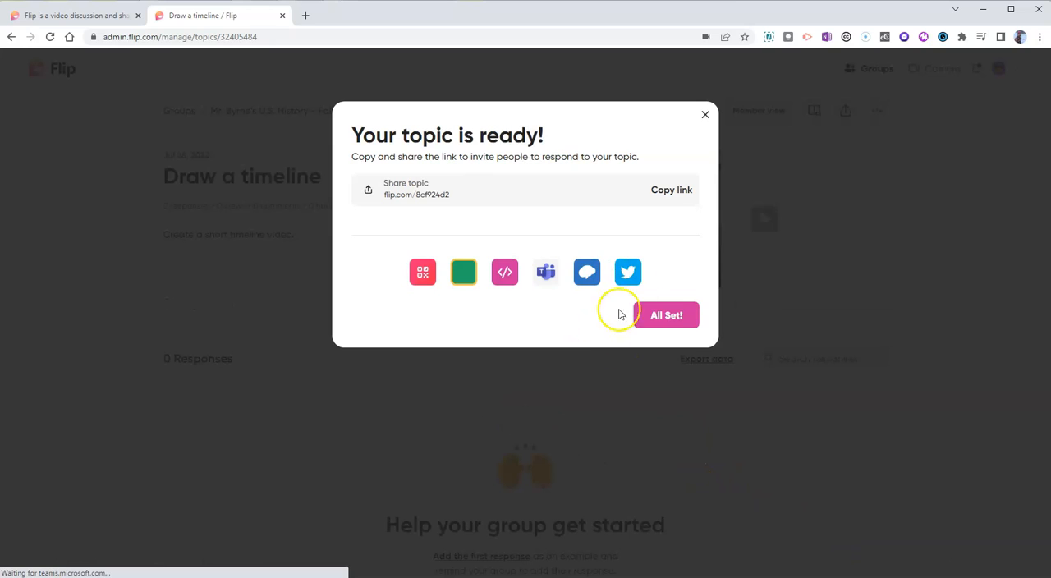
- Copy the 'Draw a timeline' topic's share link
{"action": "left_click", "coordinate": [671, 189]}
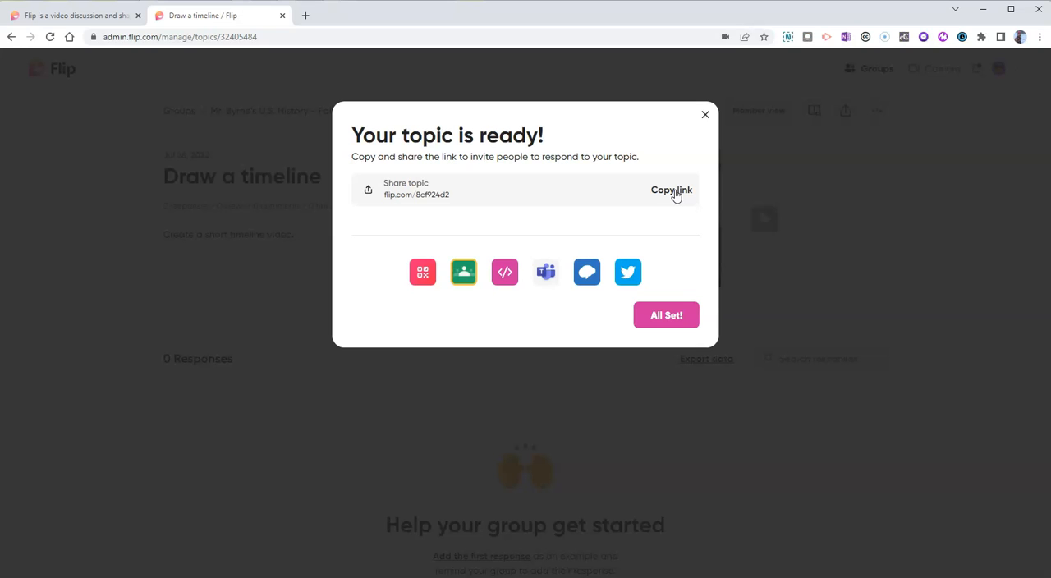
{"action": "mouse_move", "coordinate": [627, 272]}
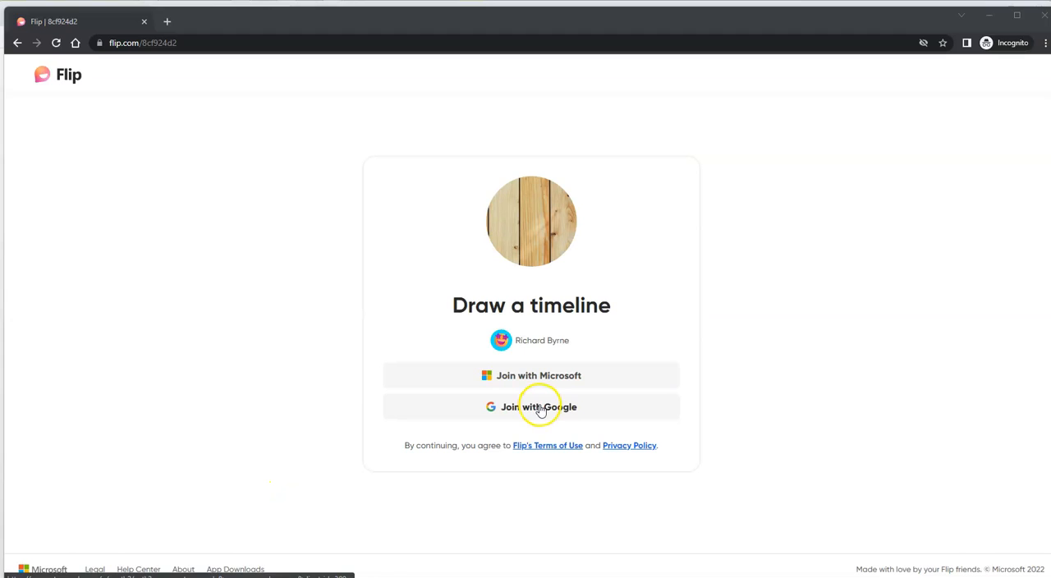
- Join the topic by signing in with a student Google account
{"action": "left_click", "coordinate": [531, 406]}
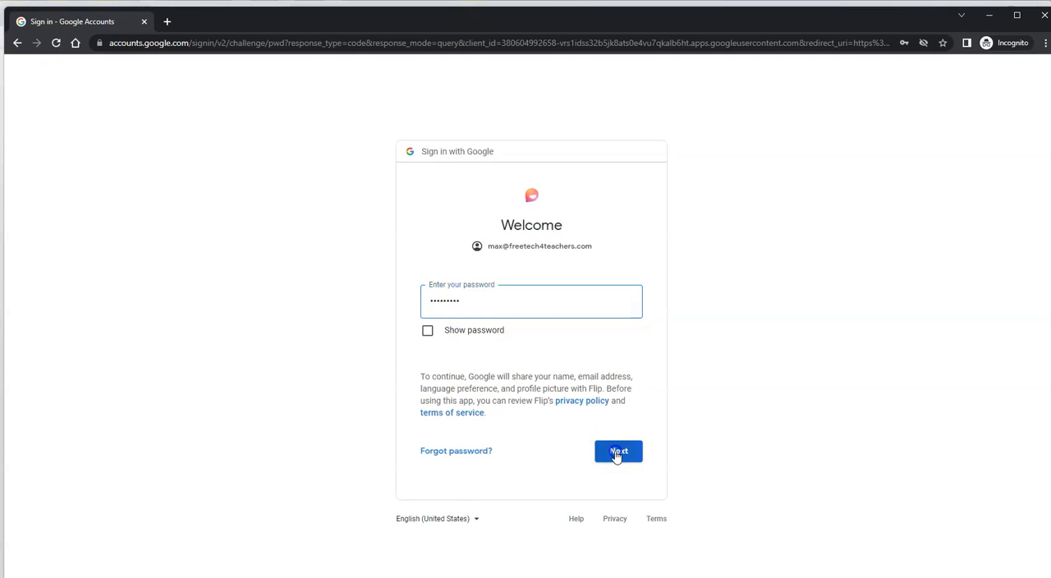
{"action": "left_click", "coordinate": [617, 452]}
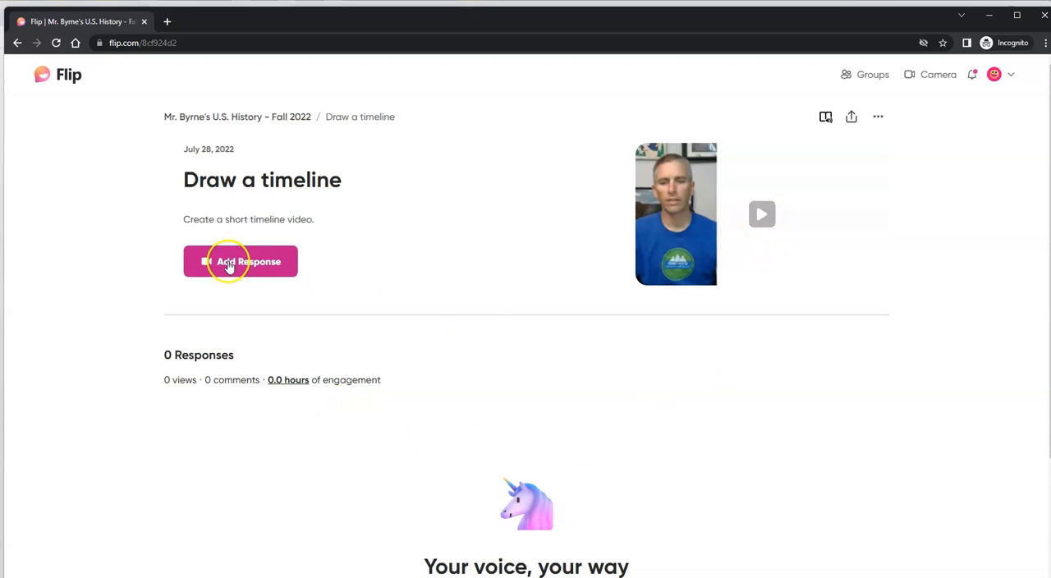
- Open a response recorder with camera allowed, a plain whiteboard, and camera strip under 27%
{"action": "left_click", "coordinate": [240, 261]}
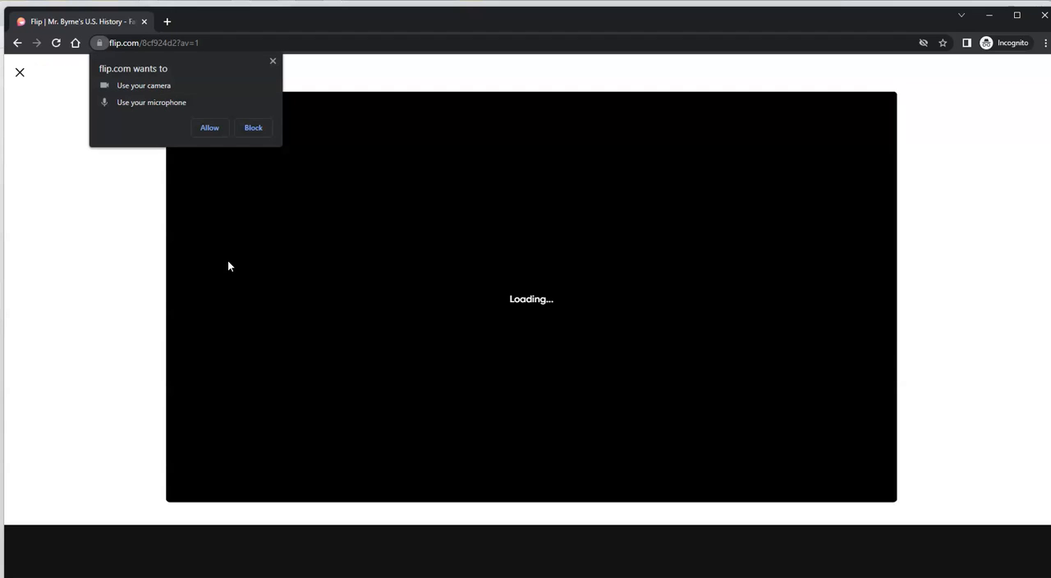
{"action": "left_click", "coordinate": [209, 127]}
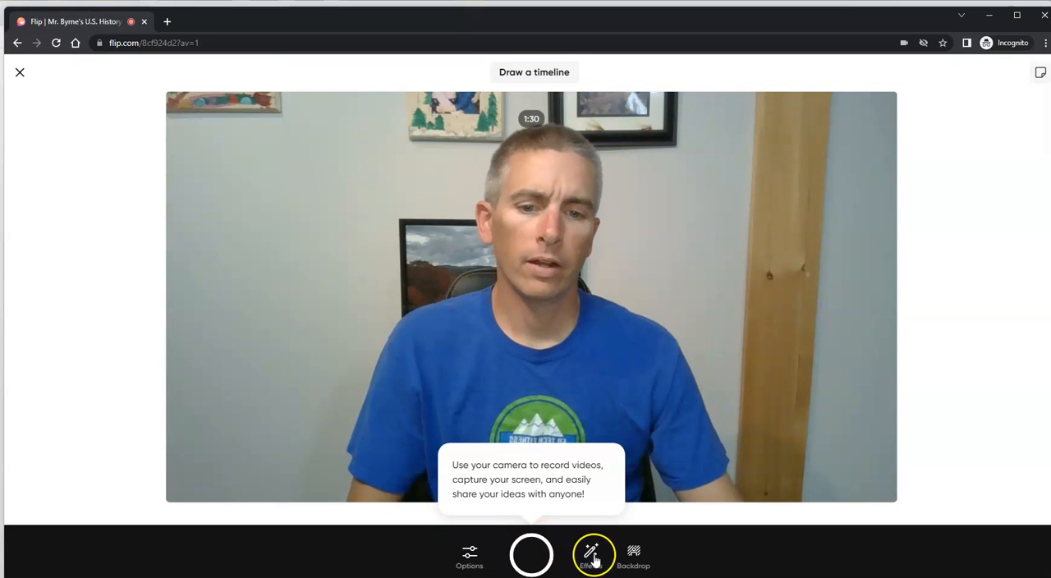
{"action": "left_click", "coordinate": [590, 556]}
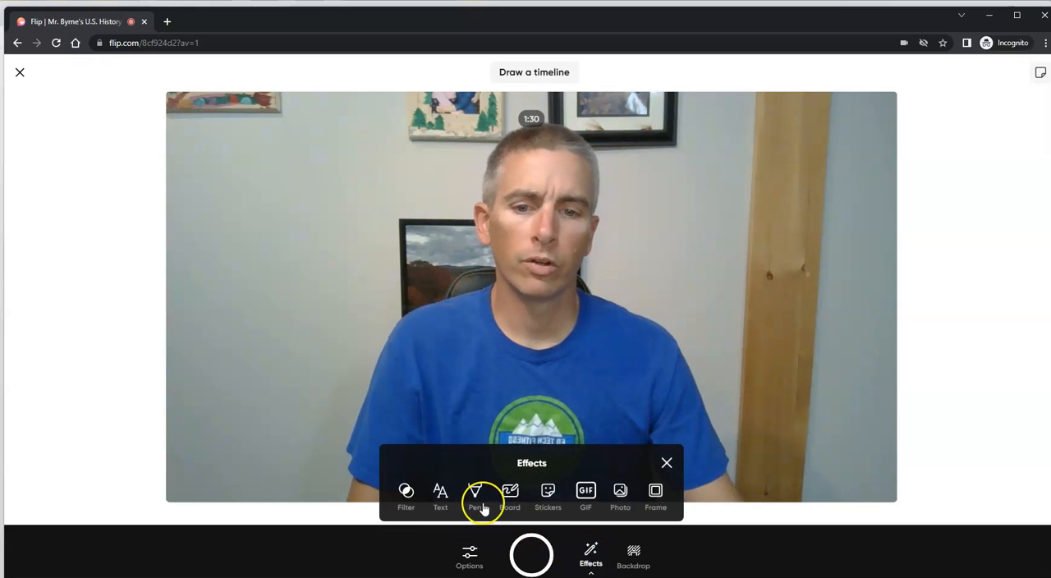
{"action": "left_click", "coordinate": [509, 493]}
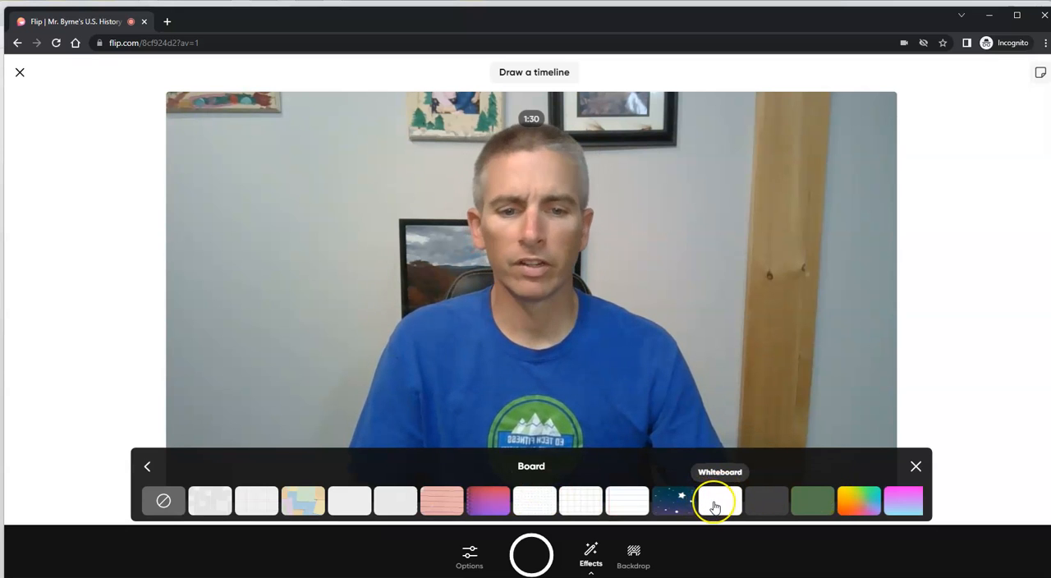
{"action": "left_click", "coordinate": [719, 501]}
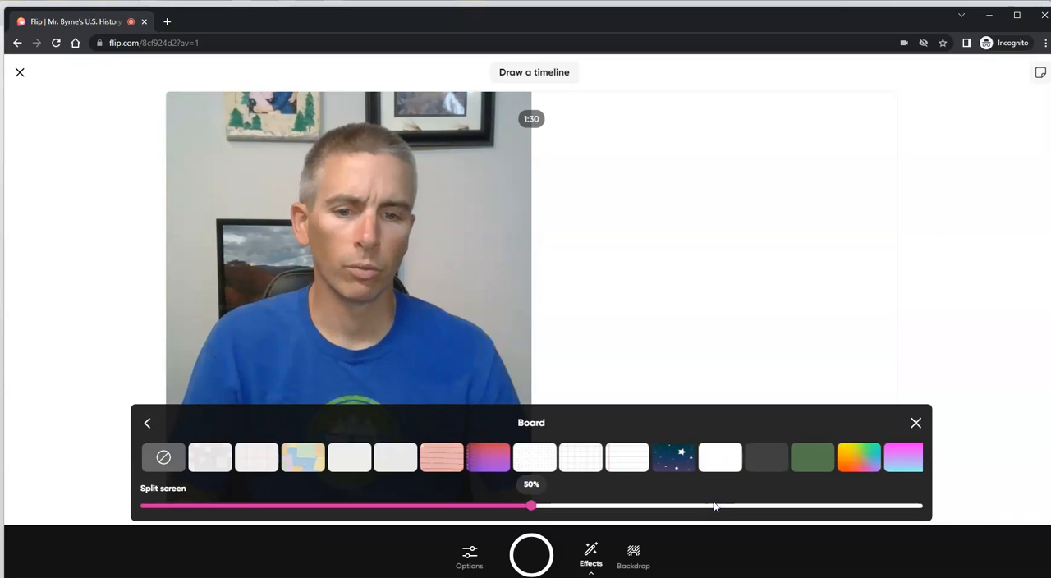
{"action": "left_click_drag", "start_coordinate": [532, 505], "coordinate": [333, 506]}
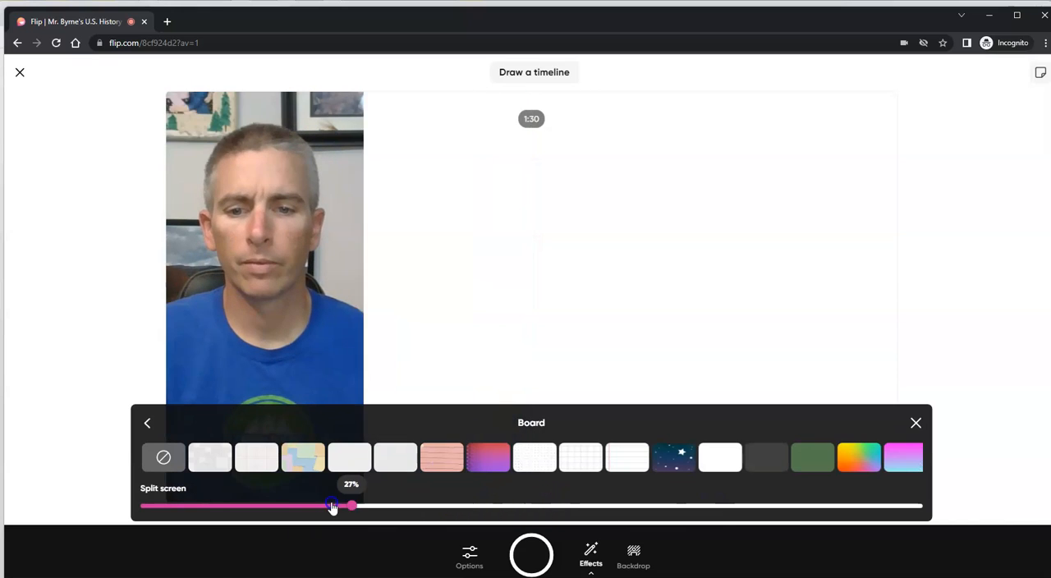
{"action": "left_click_drag", "start_coordinate": [333, 506], "coordinate": [304, 506]}
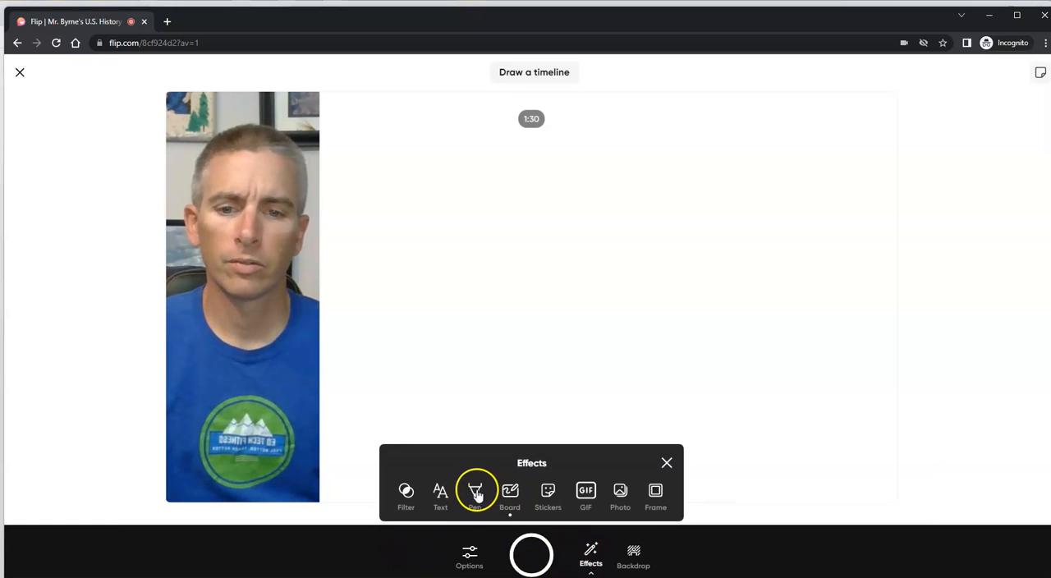
- Record a 12-second response drawing a pink four-tick timeline with the pen
{"action": "left_click", "coordinate": [475, 491]}
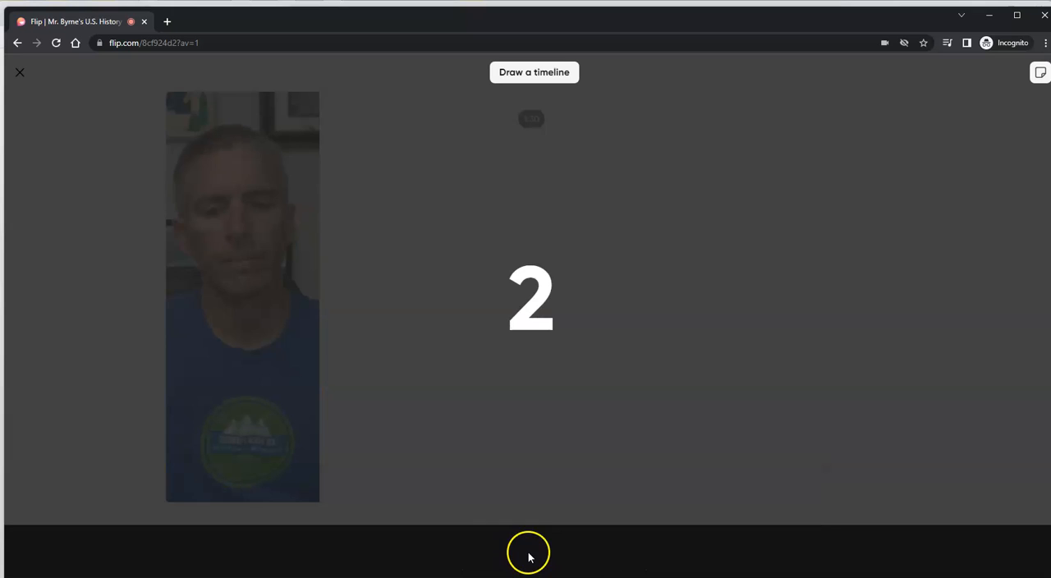
{"action": "left_click", "coordinate": [528, 552]}
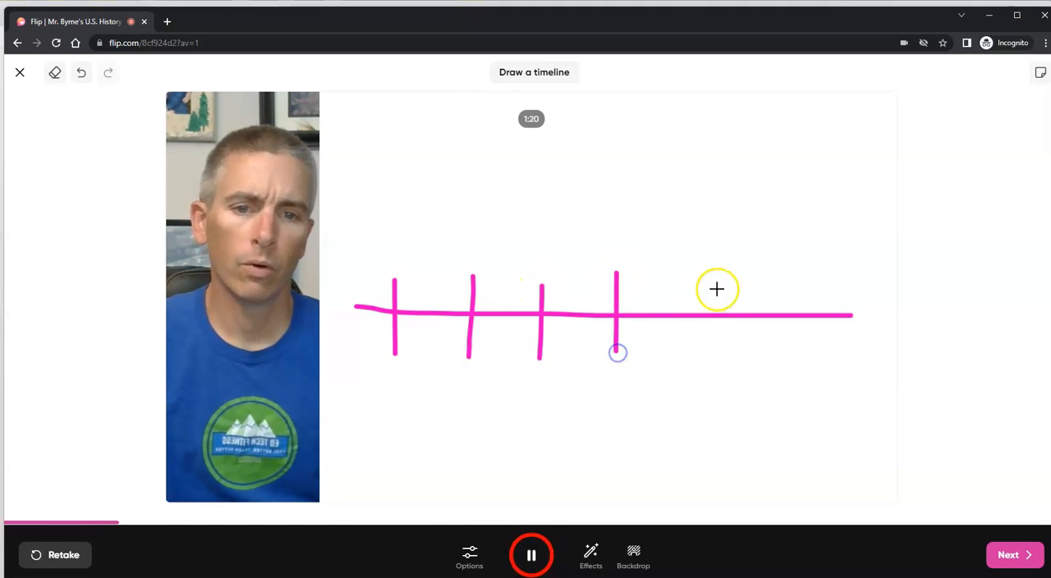
{"action": "left_click", "coordinate": [532, 555]}
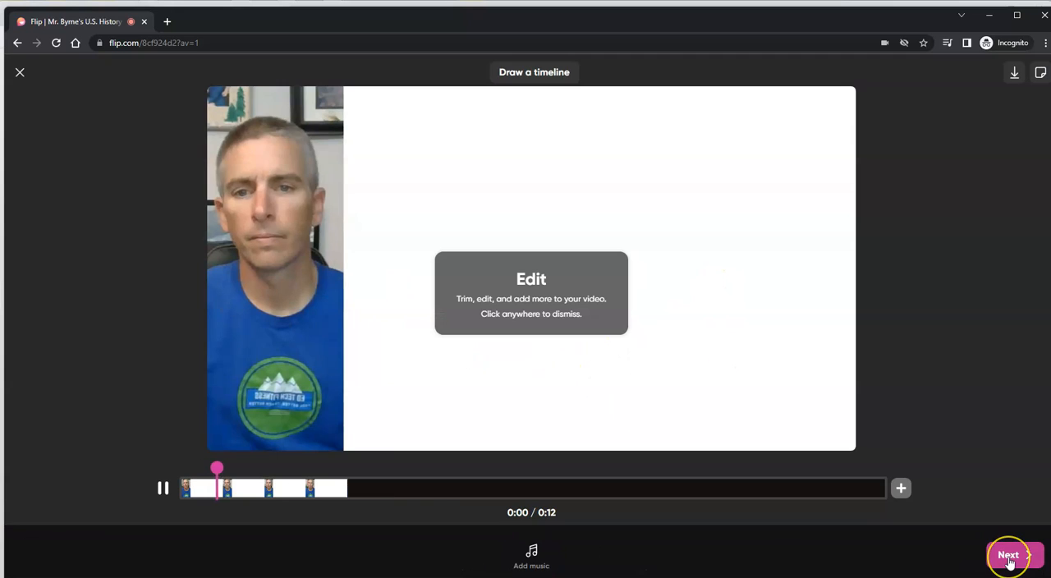
{"action": "left_click", "coordinate": [1009, 555]}
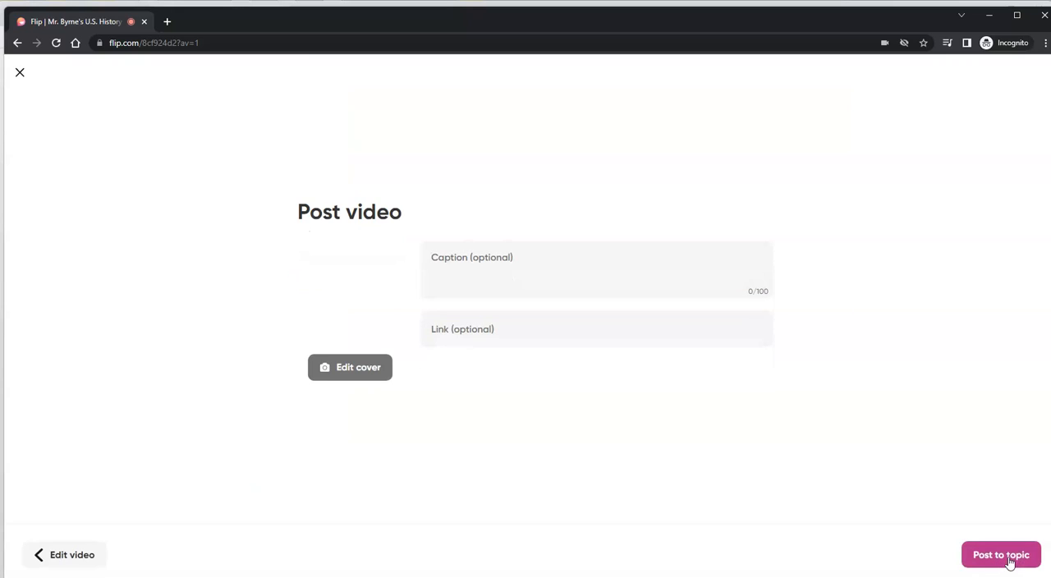
{"action": "left_click", "coordinate": [1001, 555]}
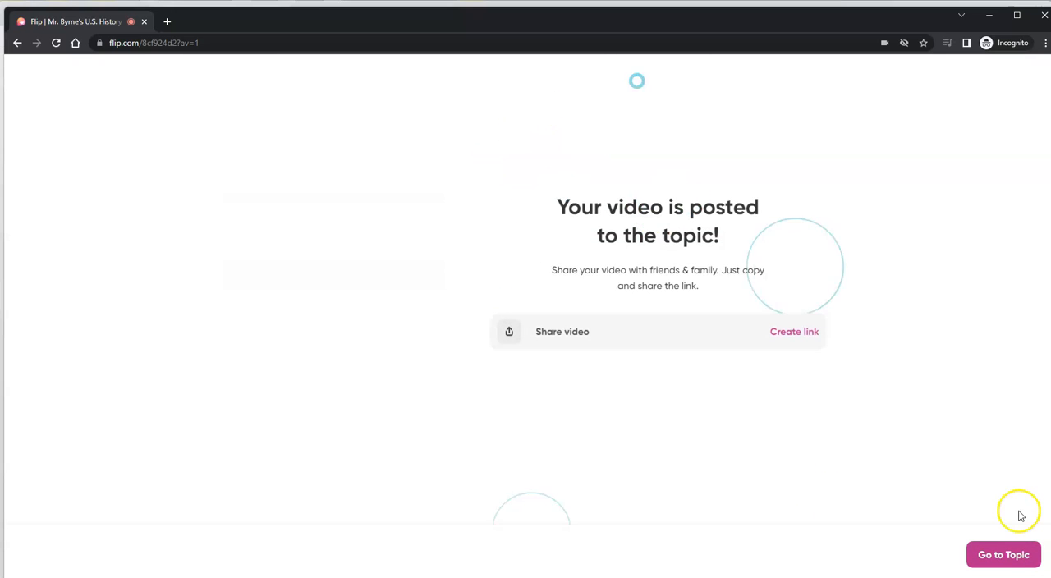
{"action": "left_click", "coordinate": [1003, 555]}
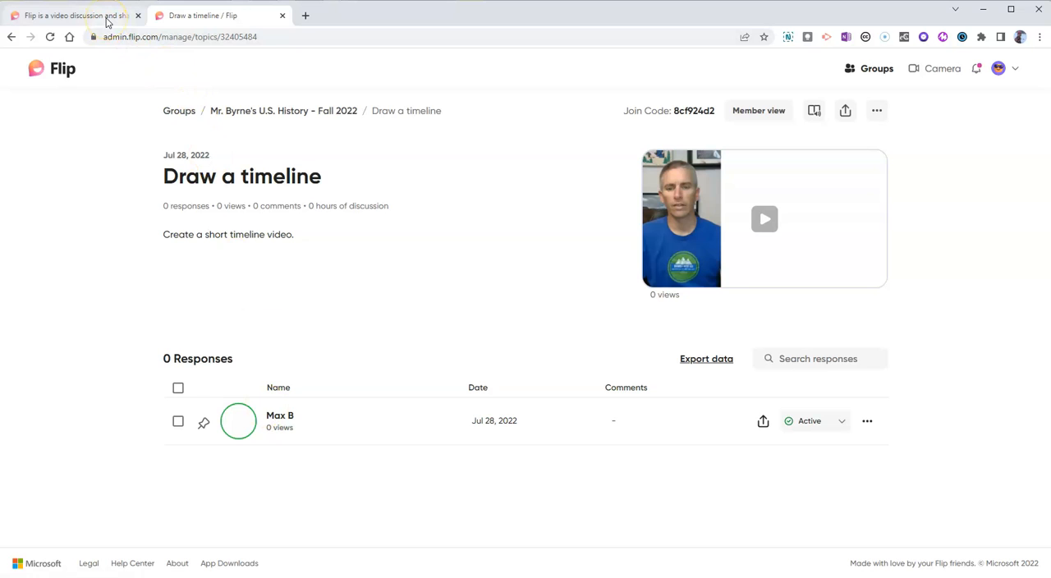
{"action": "left_click", "coordinate": [74, 15]}
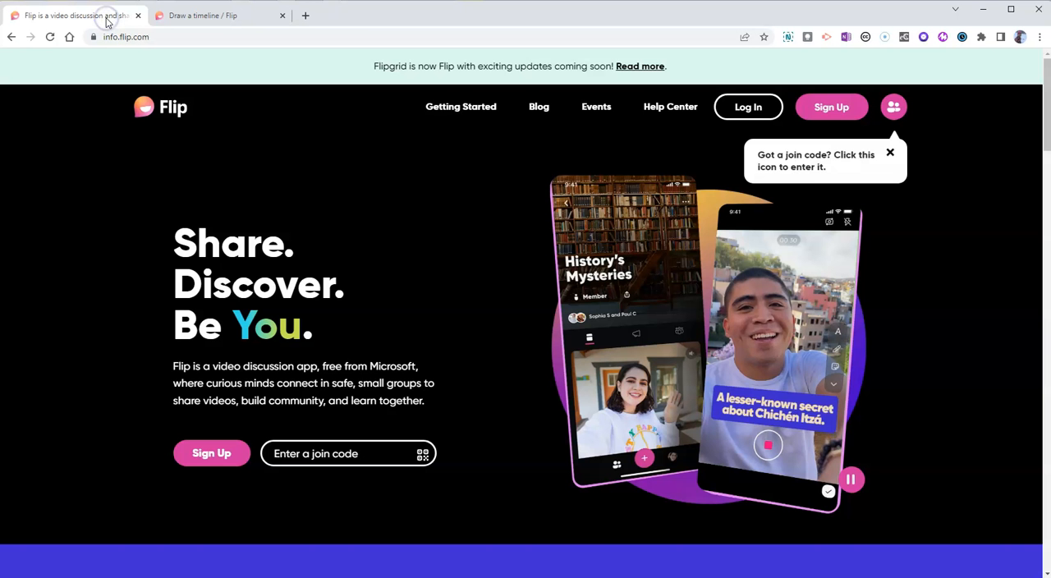
{"action": "mouse_move", "coordinate": [126, 314]}
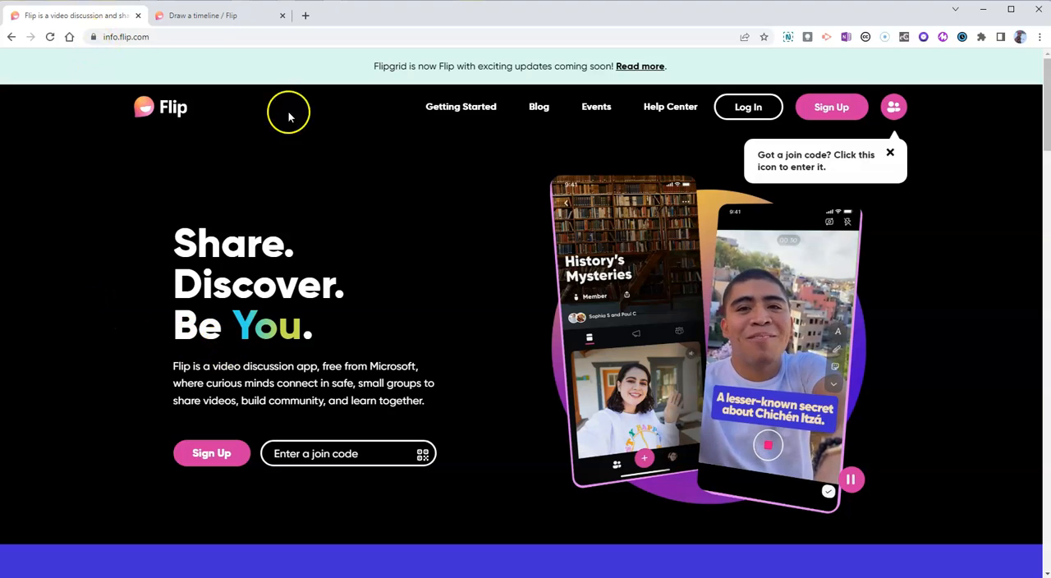
{"action": "left_click", "coordinate": [220, 15]}
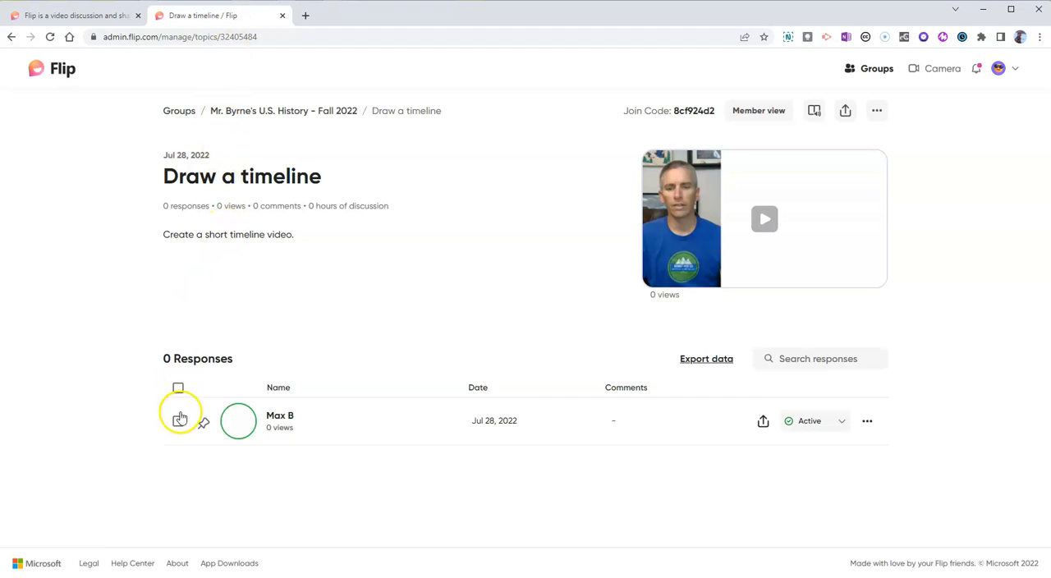